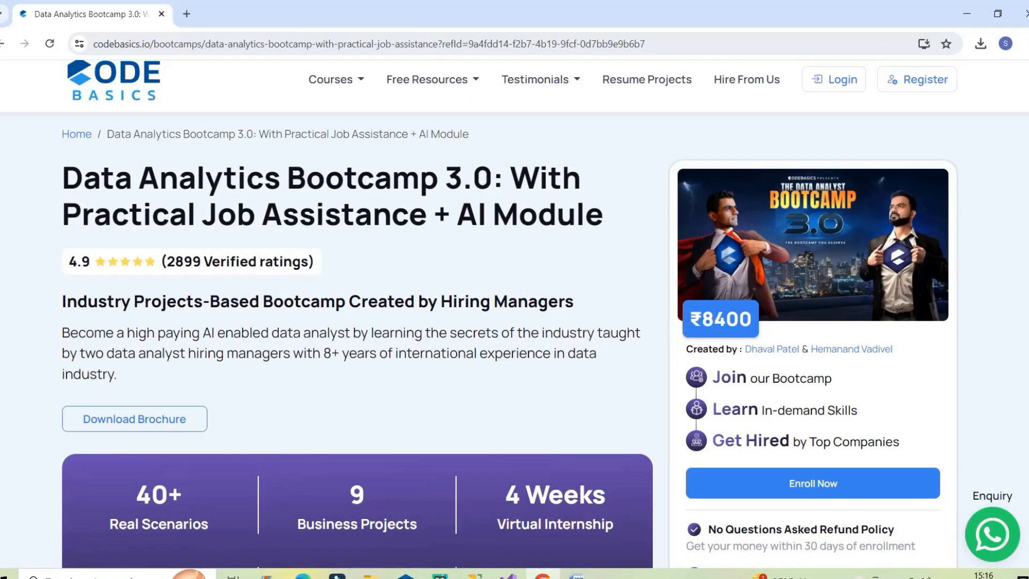
- Scroll the bootcamp page to the Excel-to-Job-Ready learning roadmap graphic
scroll("down", 3)
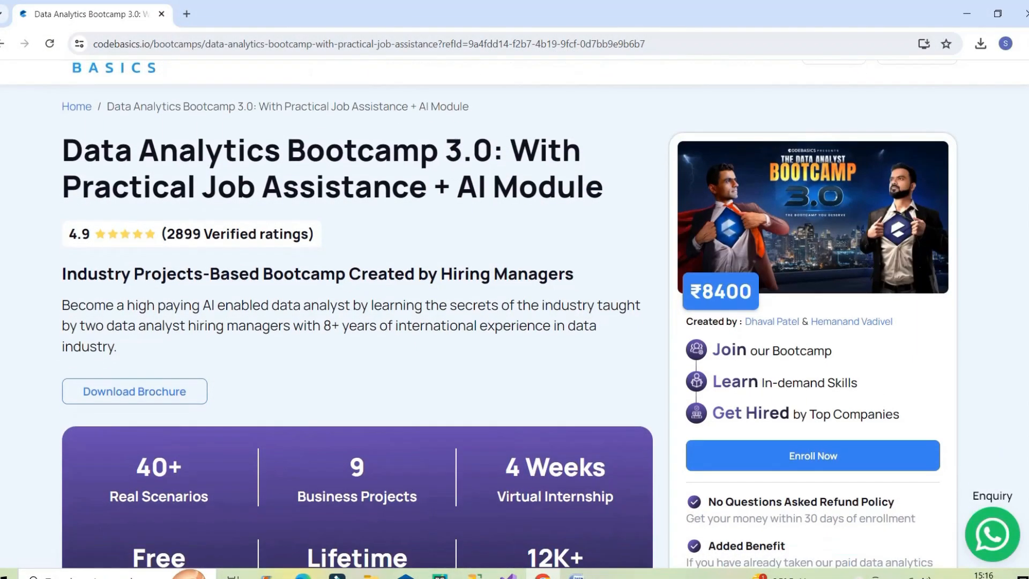
scroll("down", 3)
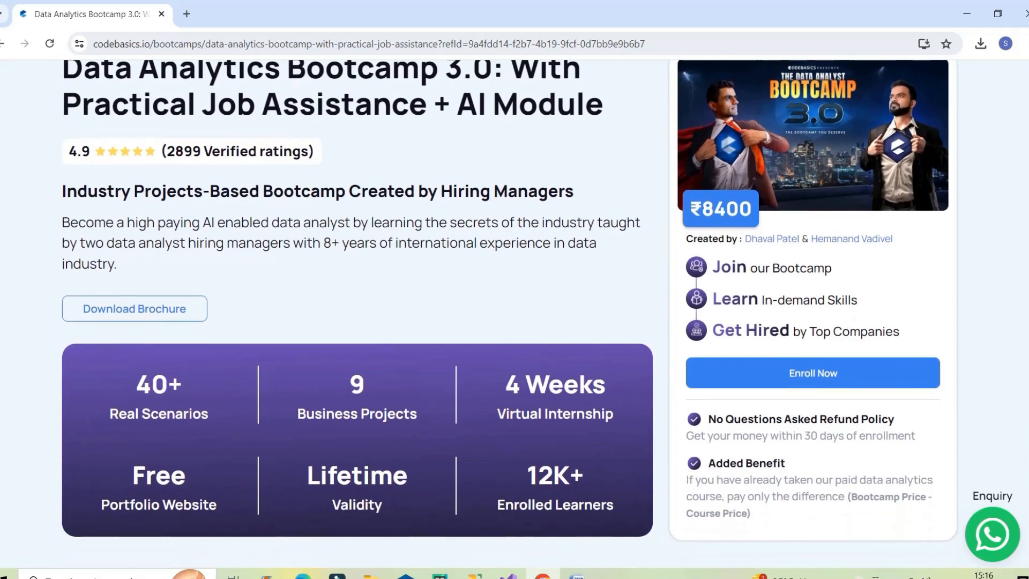
scroll("down", 3)
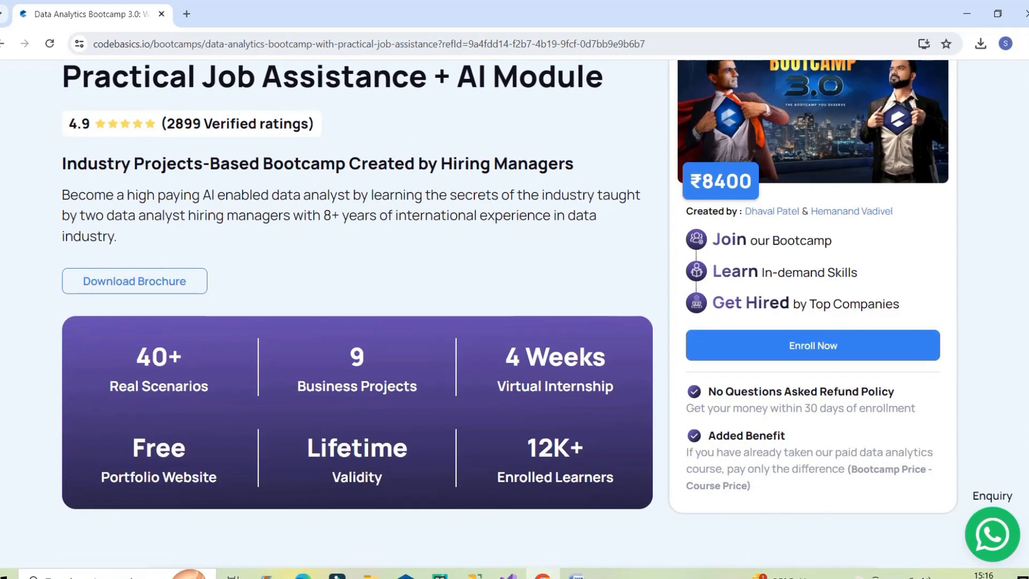
scroll("up", 3)
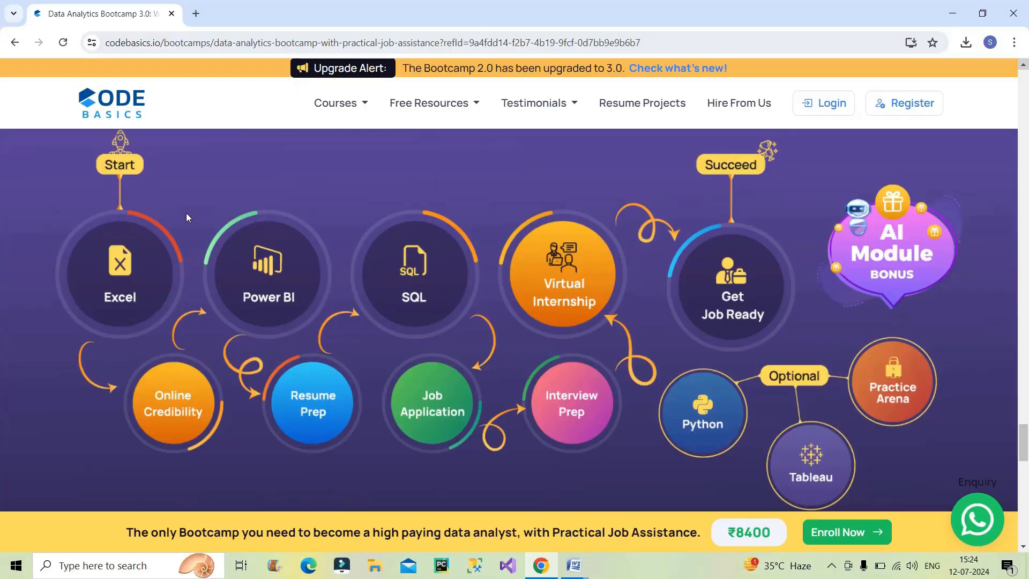
mouse_move(741, 373)
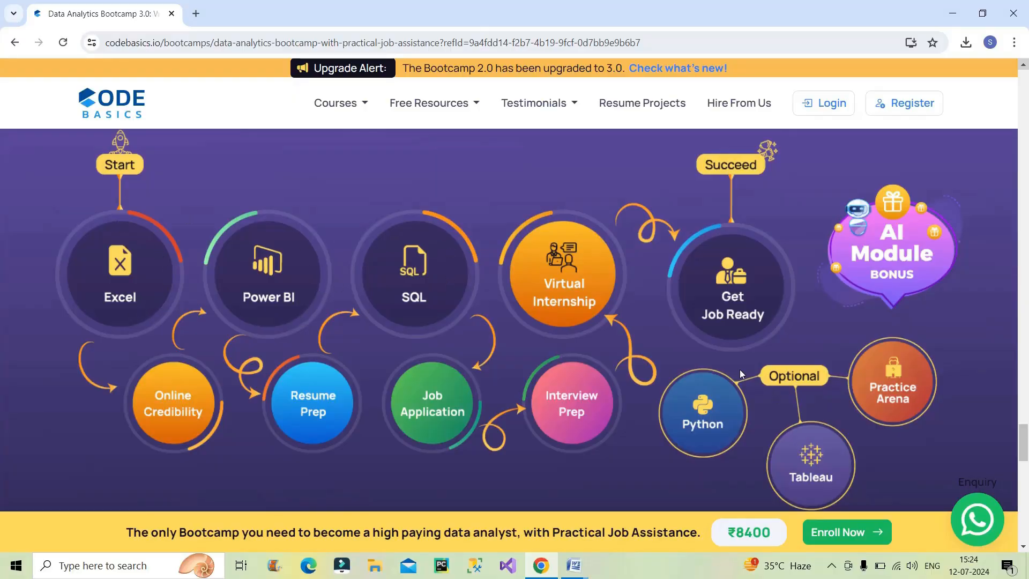
mouse_move(225, 398)
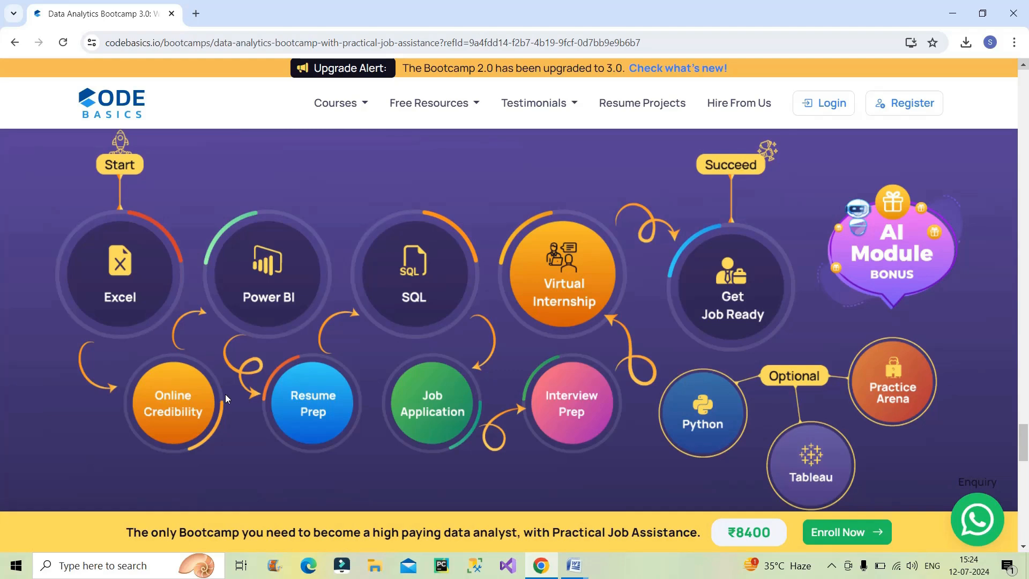
mouse_move(210, 458)
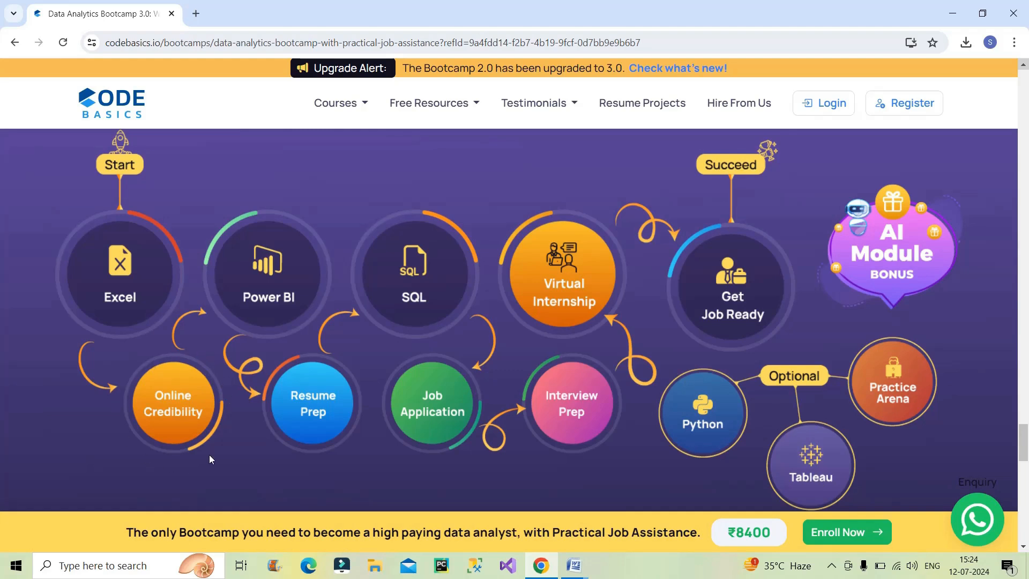
mouse_move(274, 372)
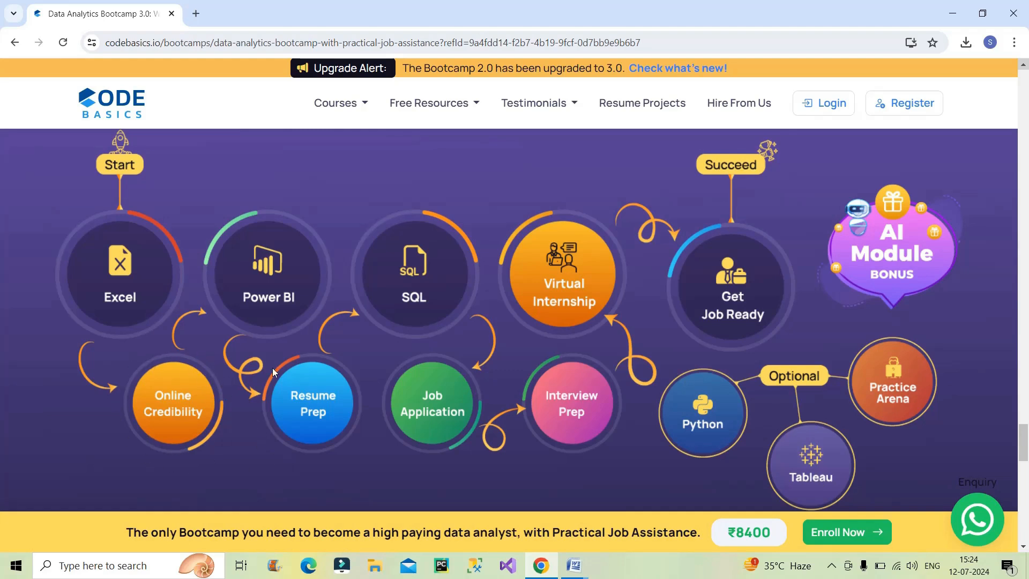
mouse_move(401, 433)
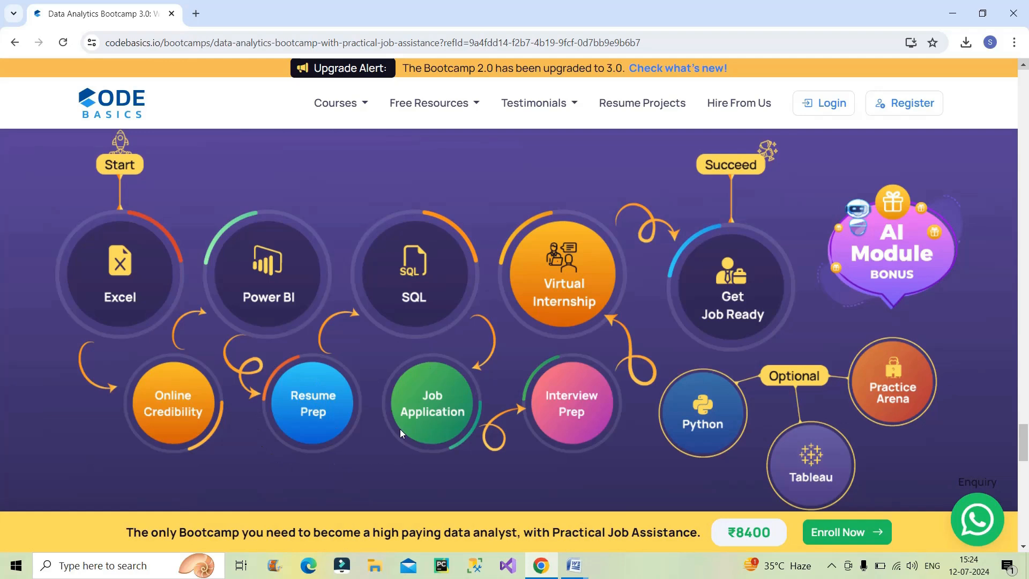
mouse_move(536, 379)
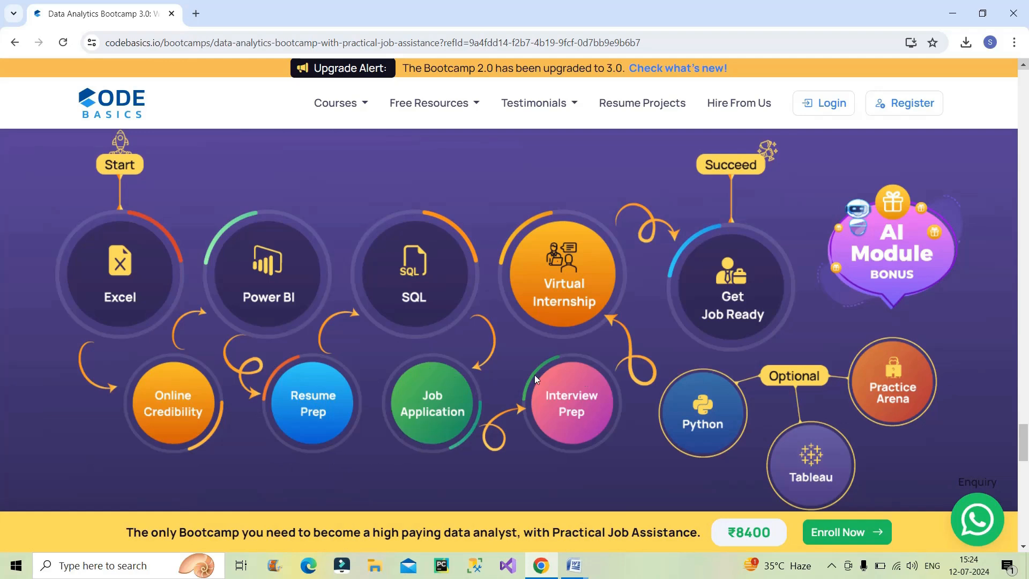
mouse_move(599, 327)
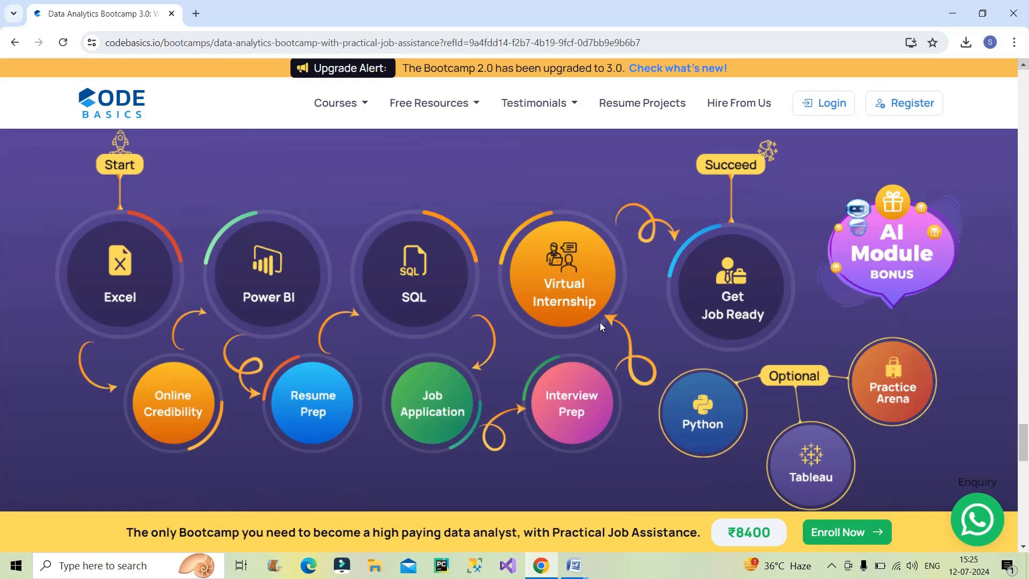
mouse_move(572, 318)
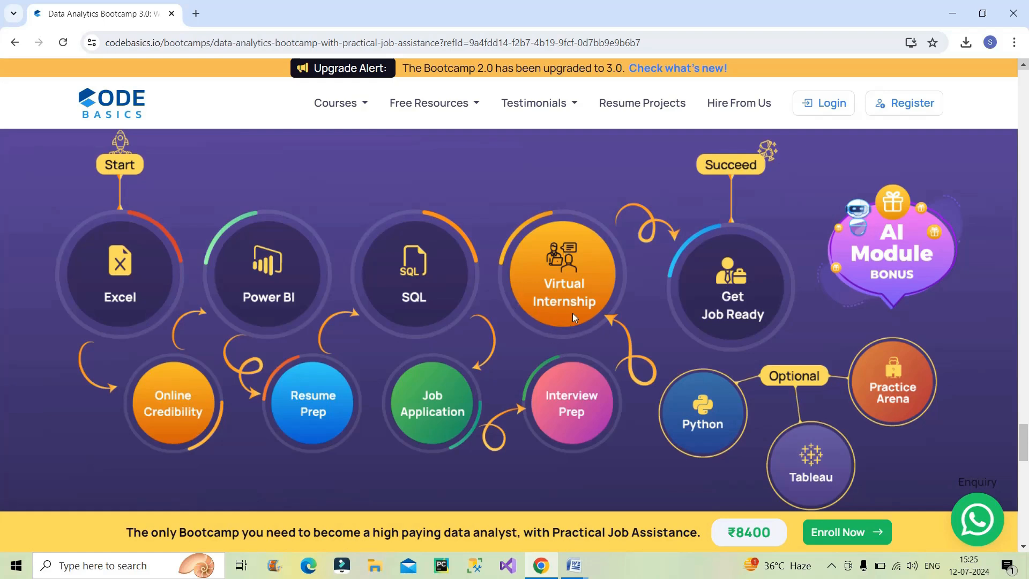
mouse_move(646, 262)
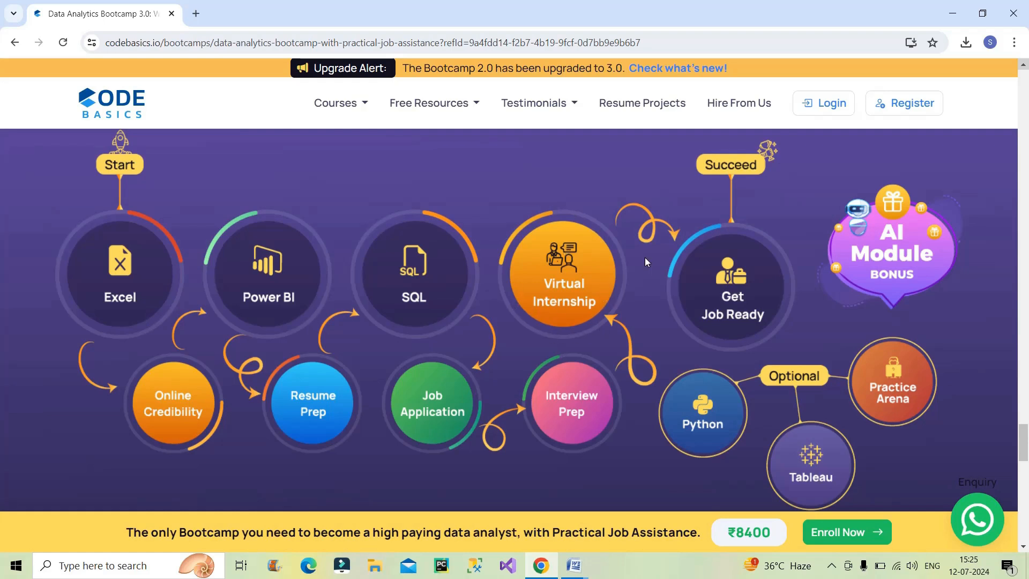
mouse_move(695, 330)
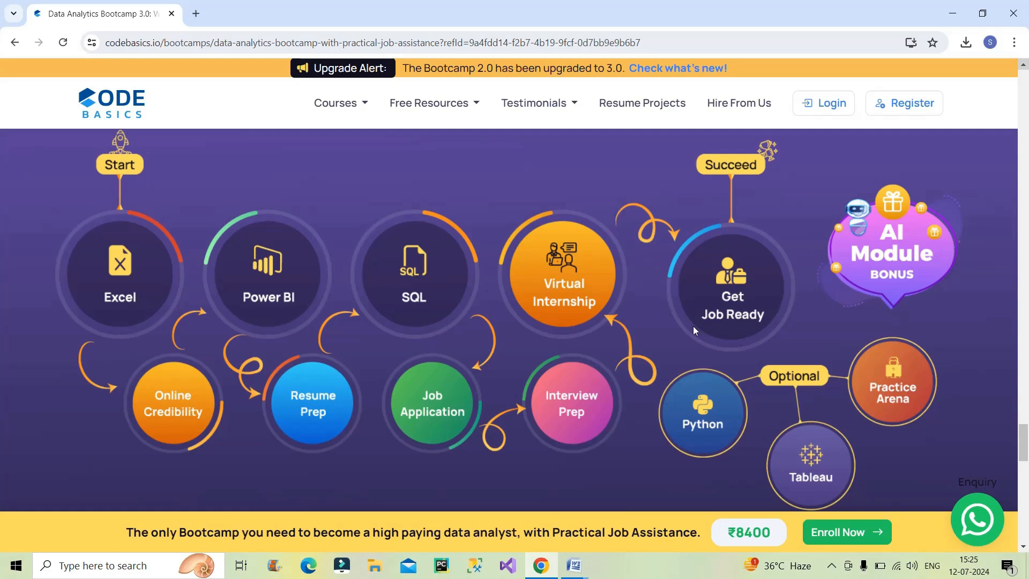
scroll("up", 3)
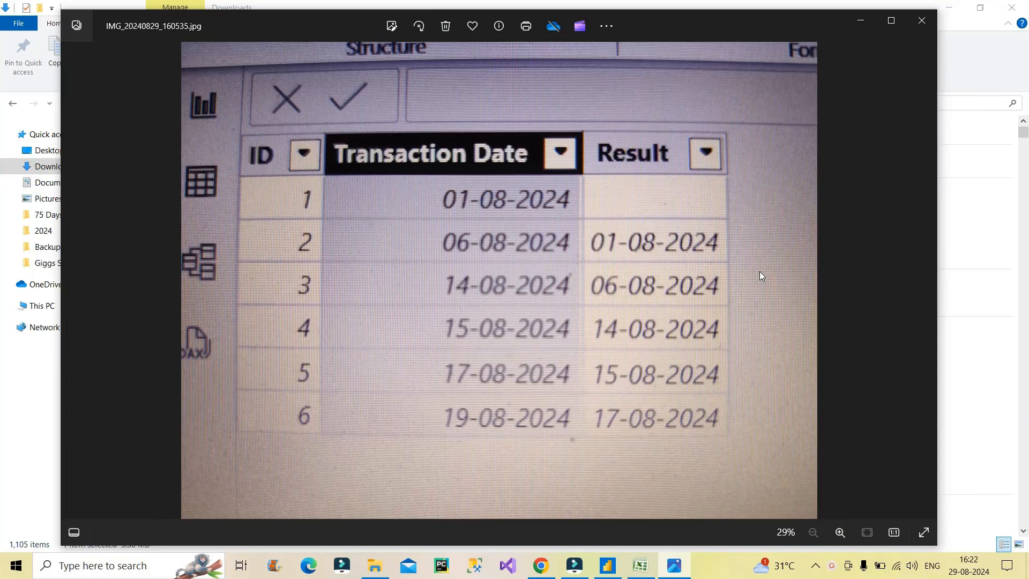
mouse_move(753, 273)
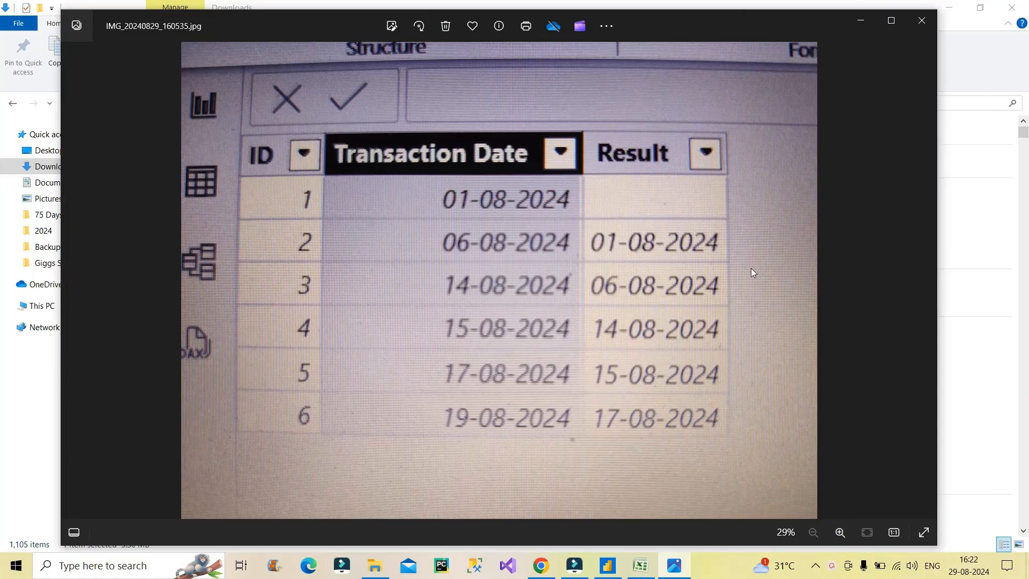
mouse_move(287, 165)
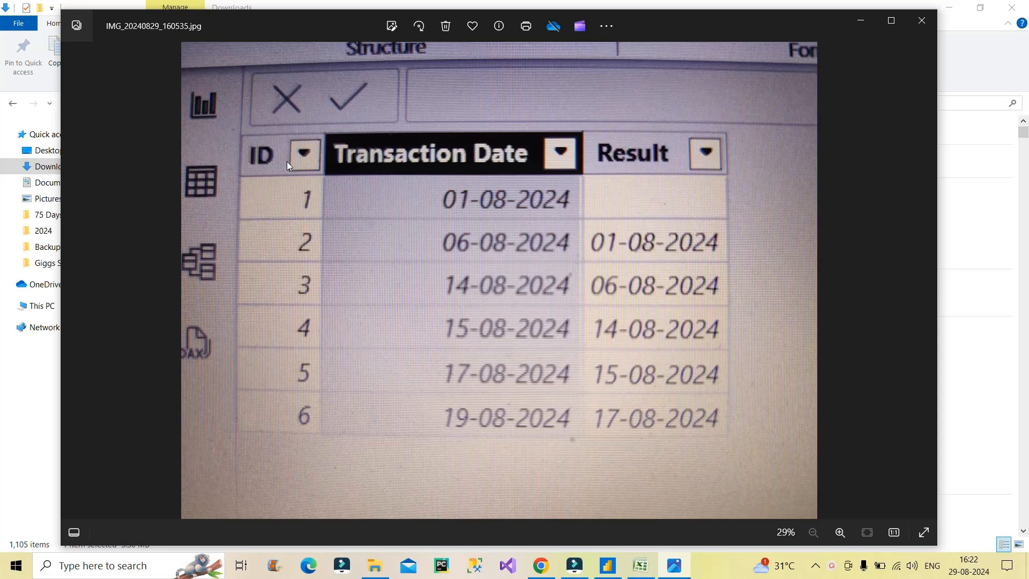
mouse_move(397, 174)
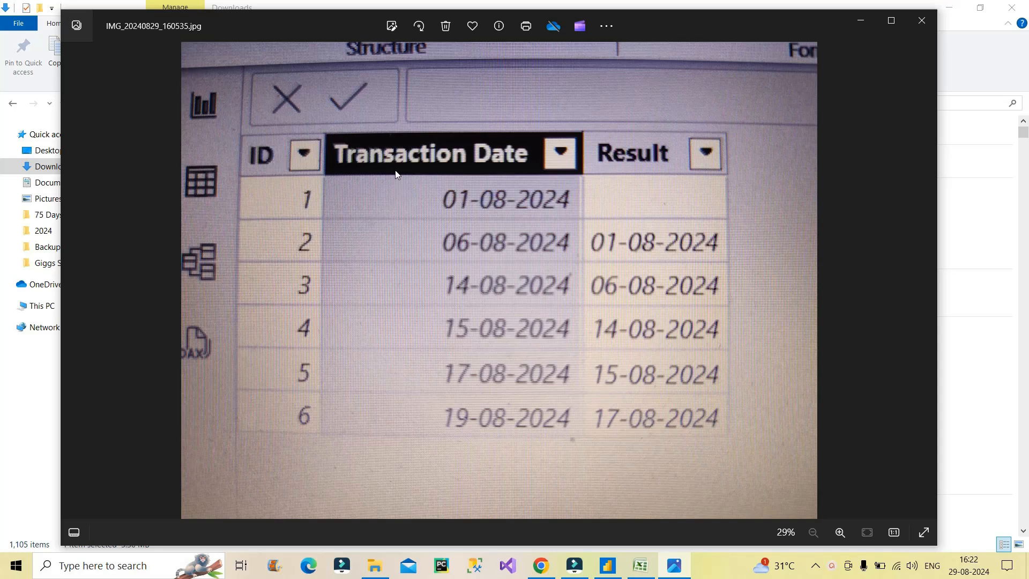
mouse_move(502, 176)
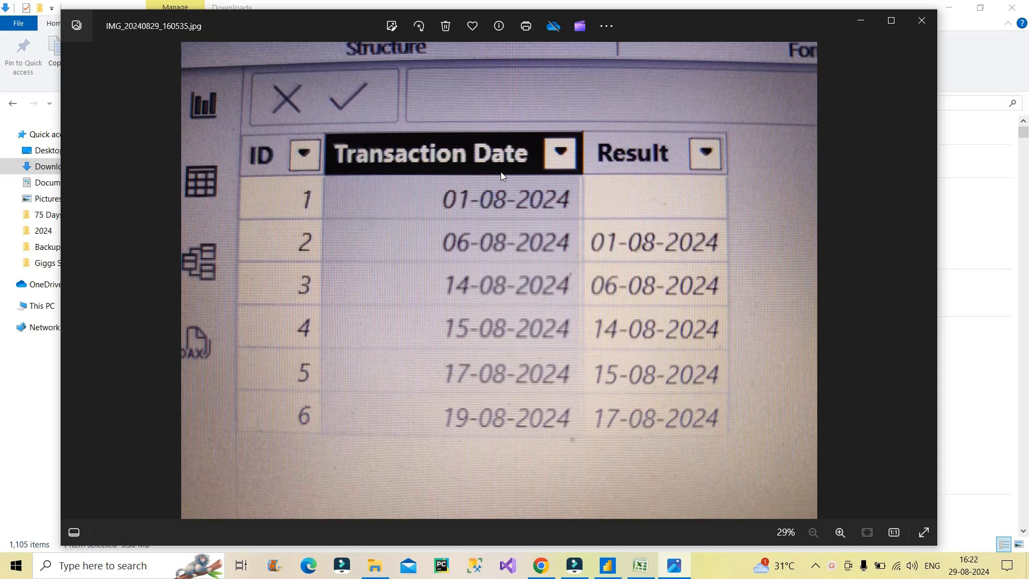
mouse_move(660, 192)
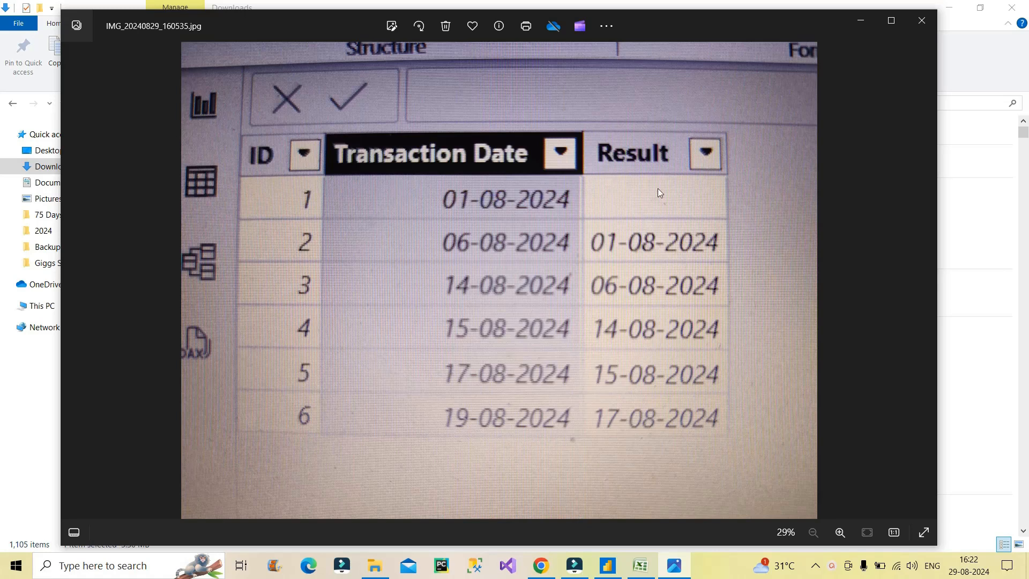
mouse_move(291, 220)
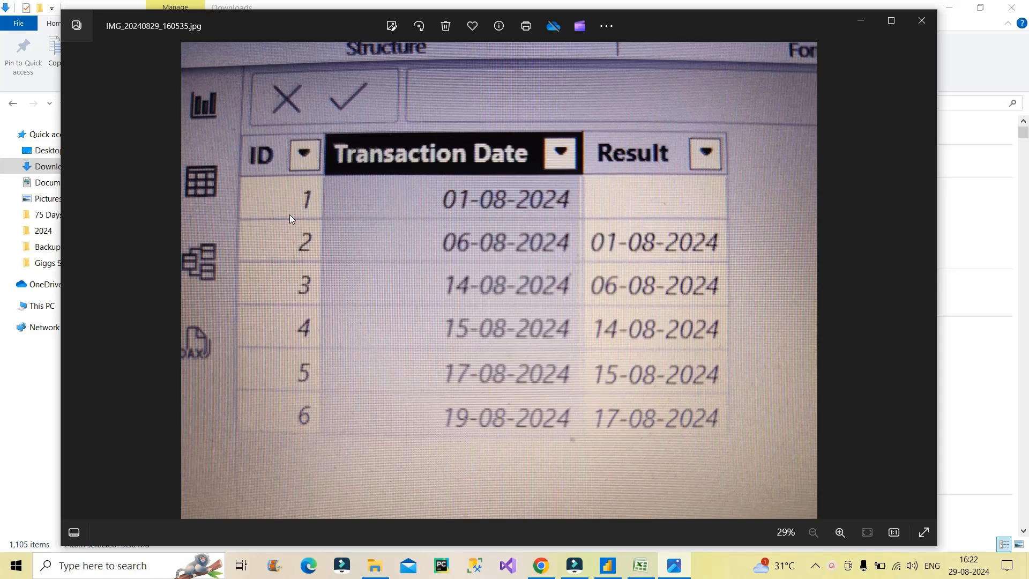
mouse_move(493, 187)
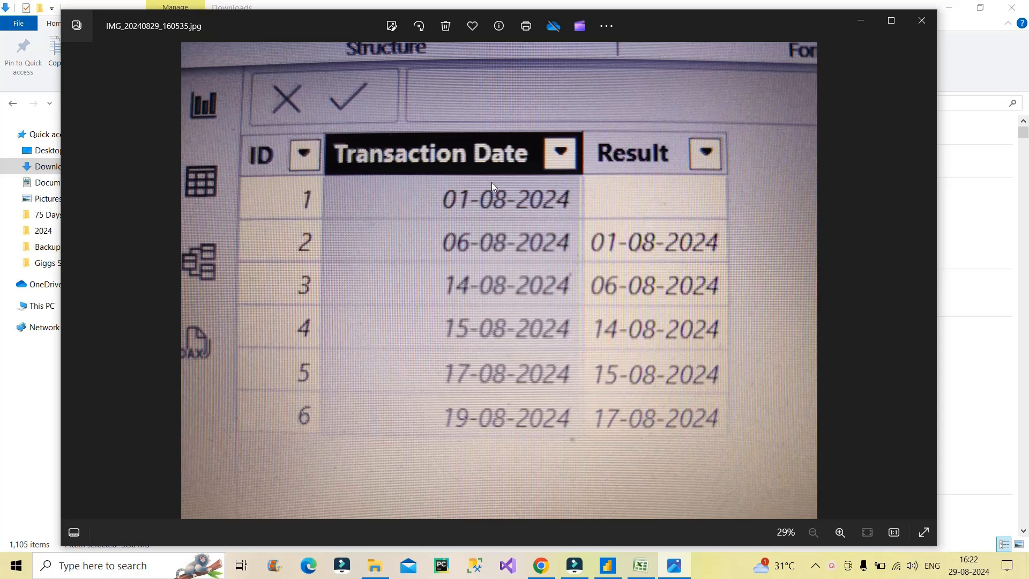
mouse_move(505, 406)
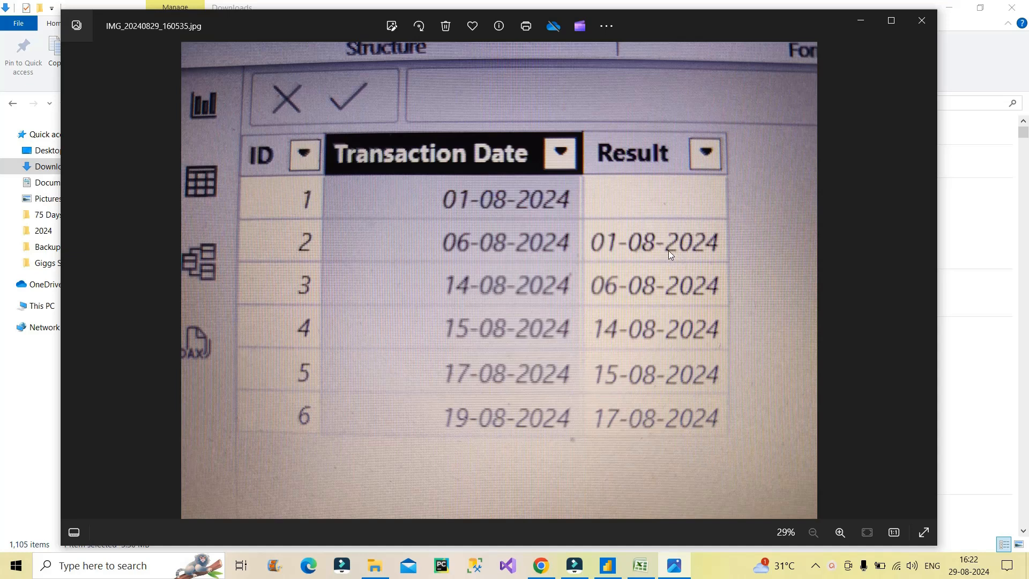
mouse_move(640, 263)
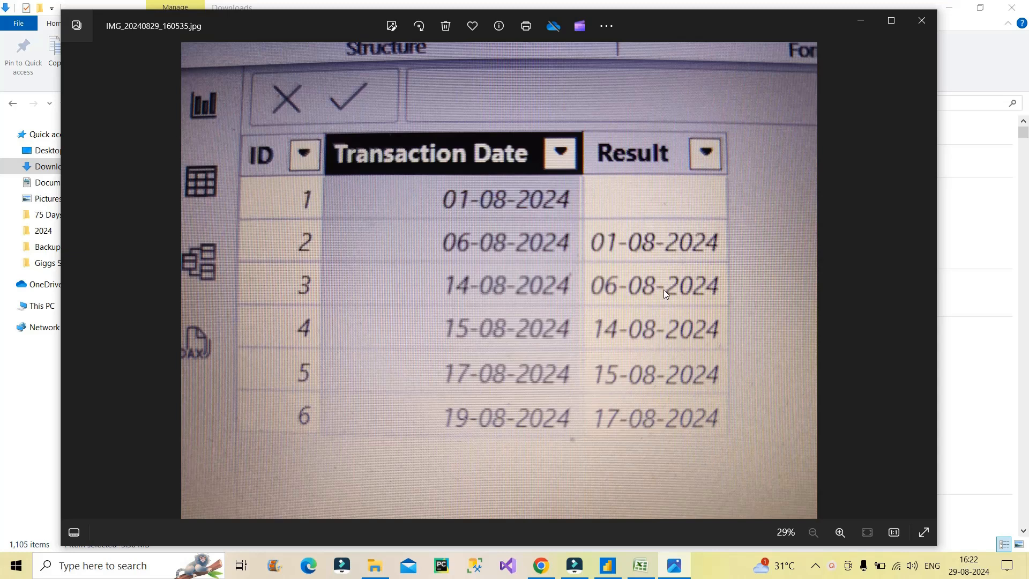
mouse_move(662, 344)
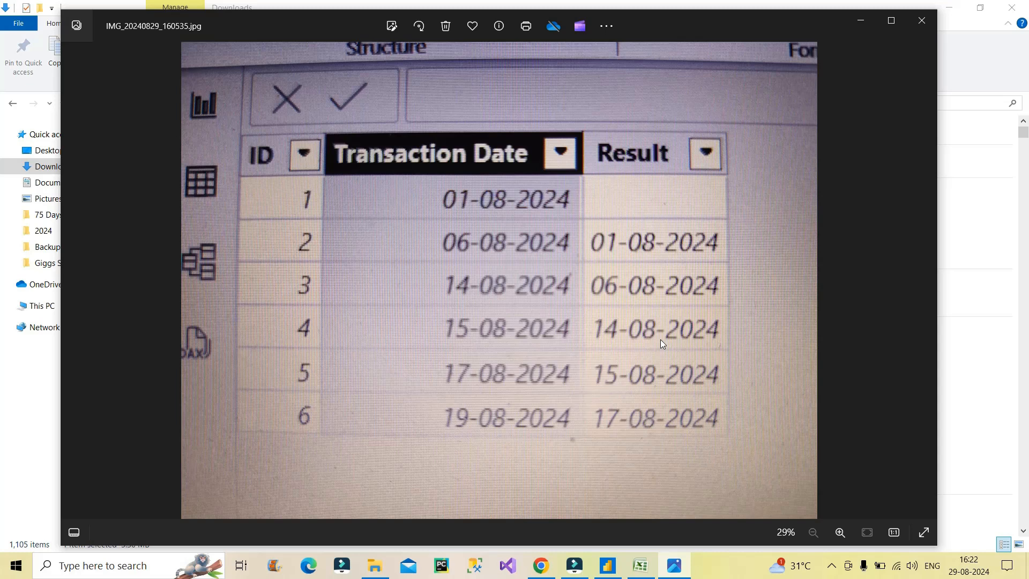
- Leave the expected-table photo and switch to Power BI Desktop from the taskbar
left_click(605, 564)
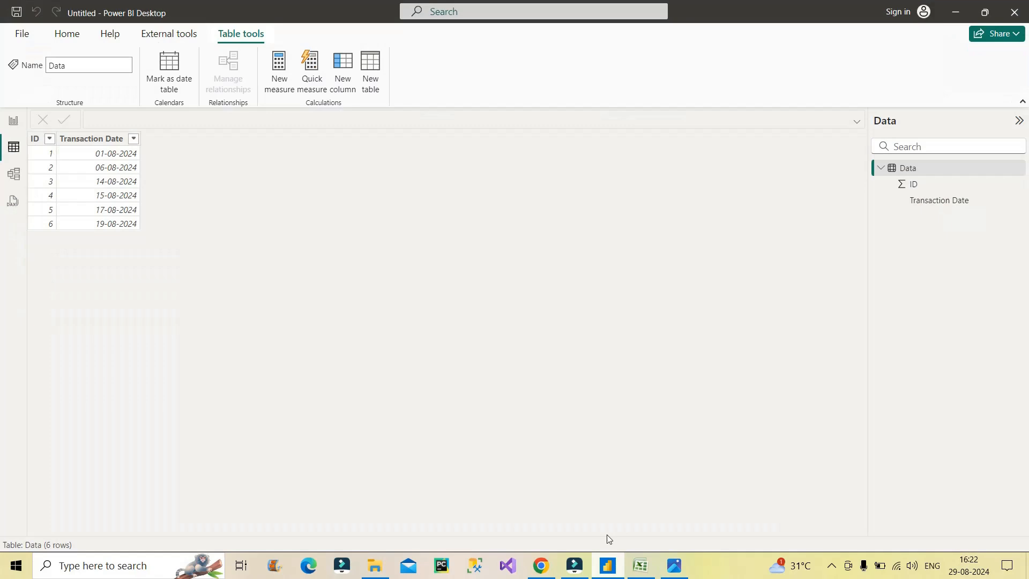
mouse_move(204, 205)
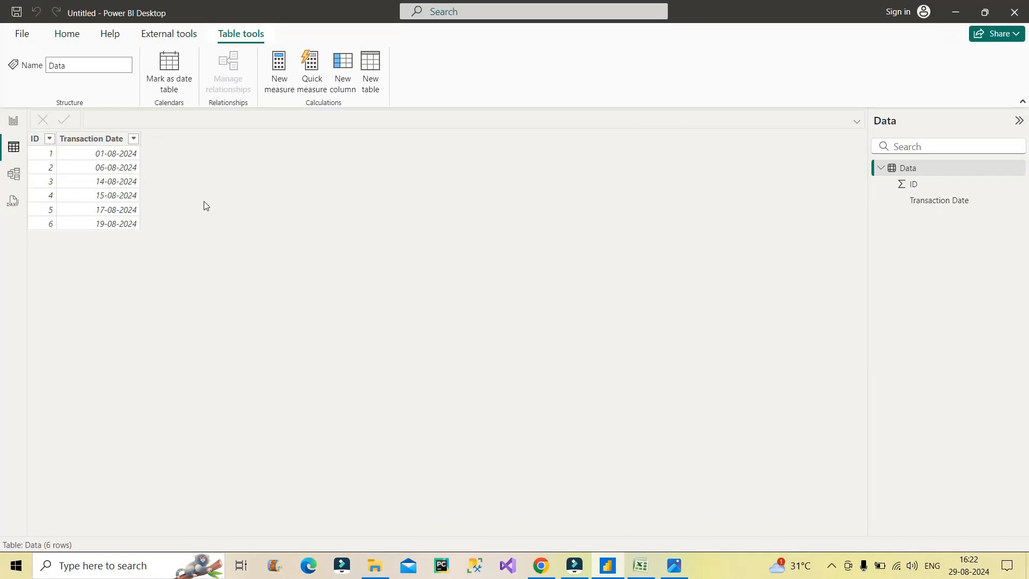
mouse_move(194, 161)
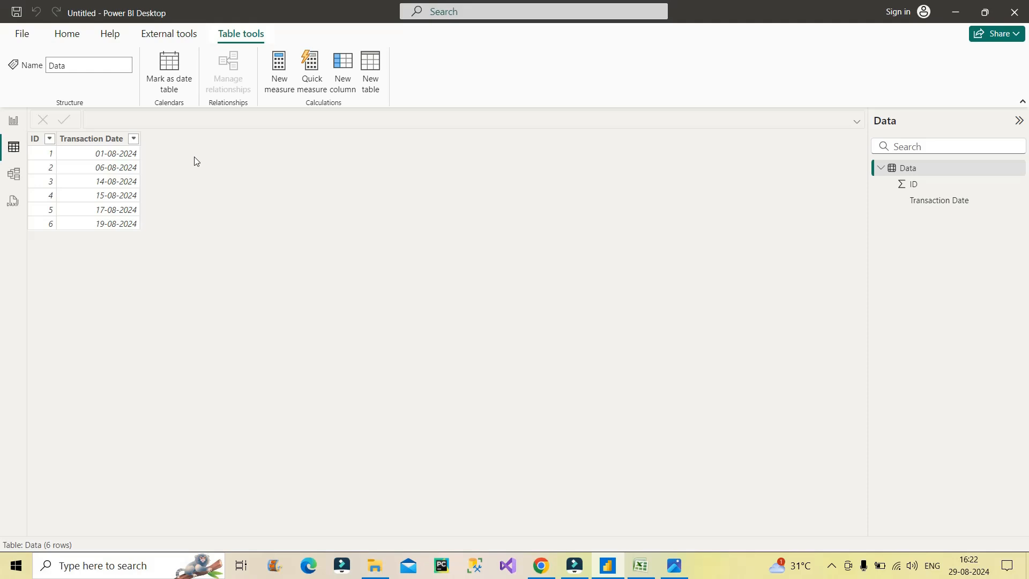
- Add a new calculated column to the Data table and begin it as 'Result ='
left_click(371, 70)
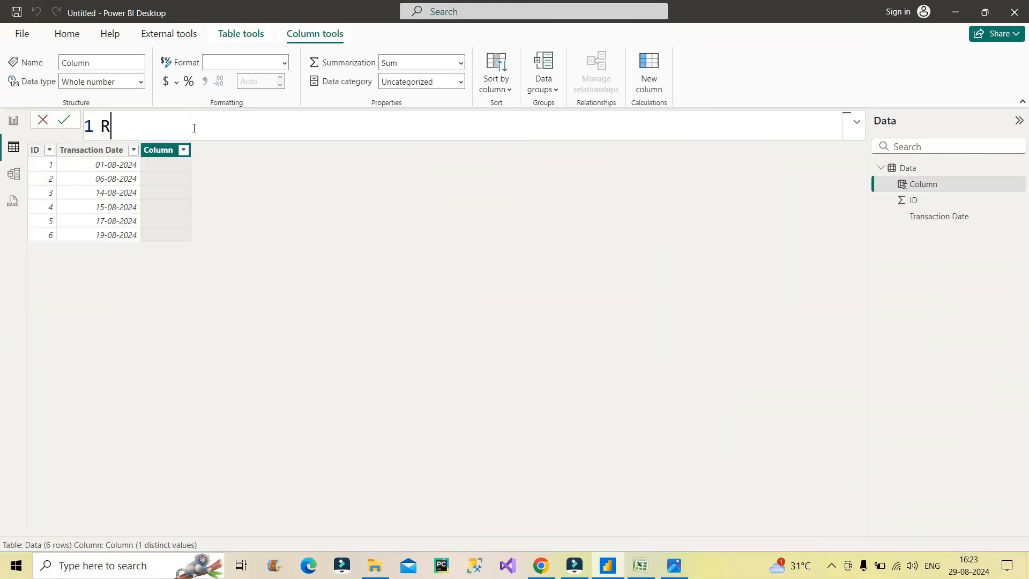
type("esult =")
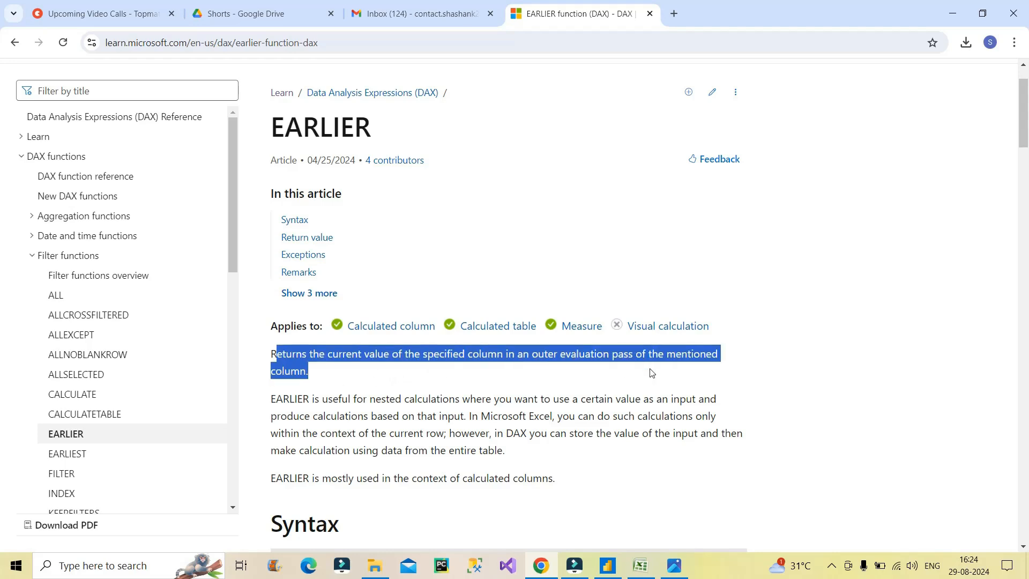
mouse_move(359, 379)
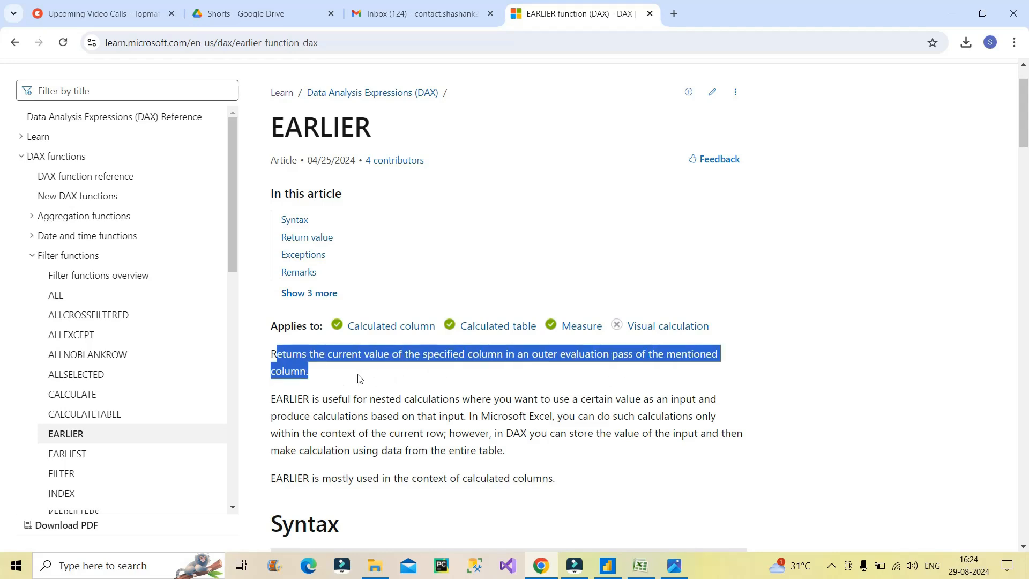
- Clear highlights on the EARLIER description passages, then return to Power BI Desktop
left_click(275, 403)
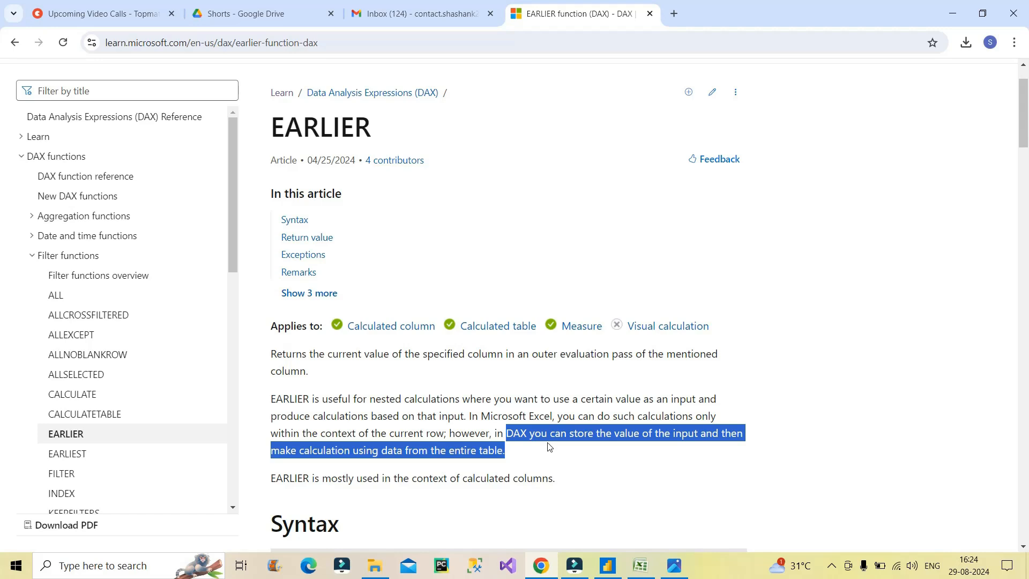
left_click(515, 457)
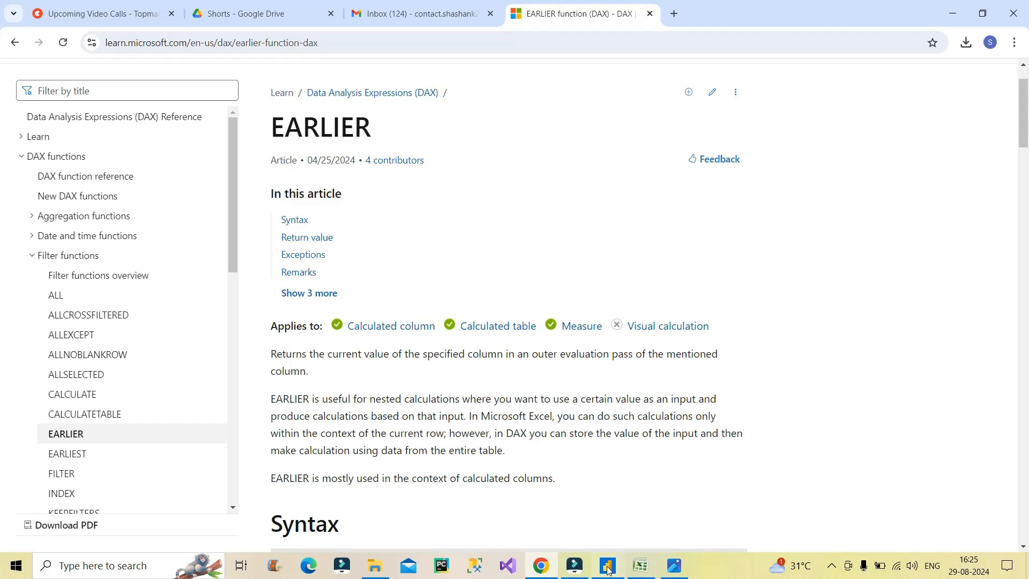
left_click(605, 566)
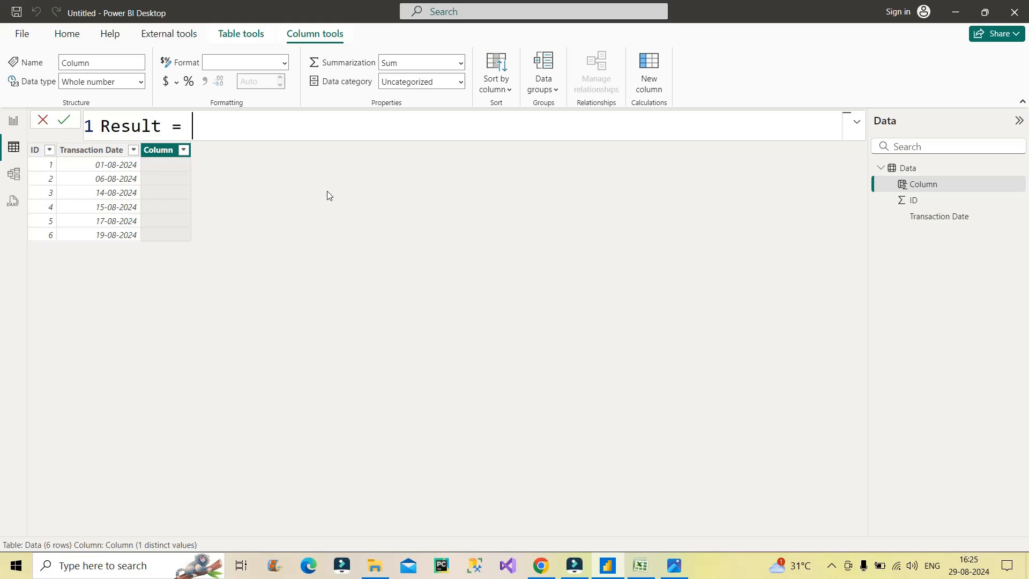
- Type 'MAXX(FILTER(Data, Data[ID] = EARLIER(Data[ID])' into the Result formula
type("max")
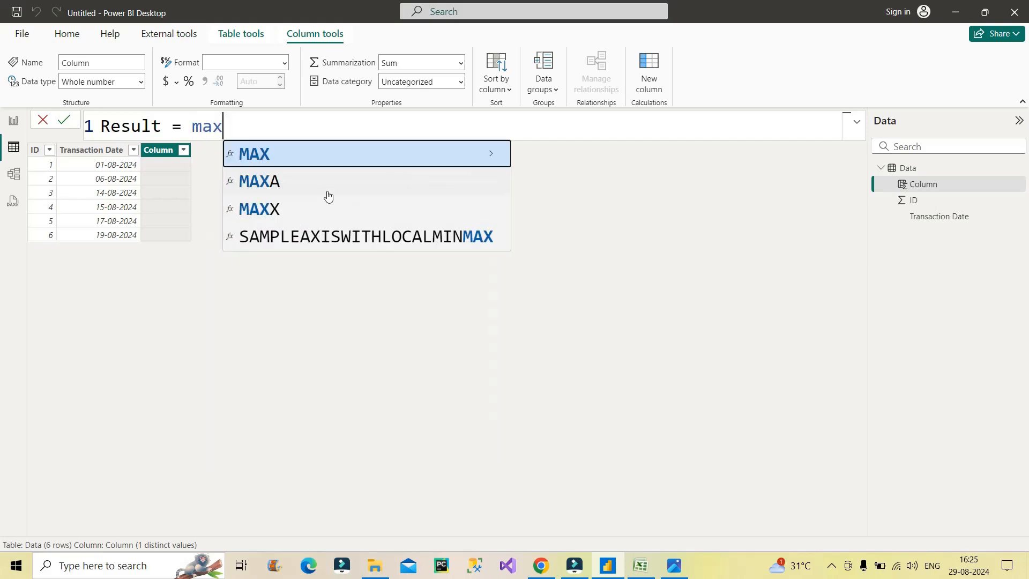
type("x")
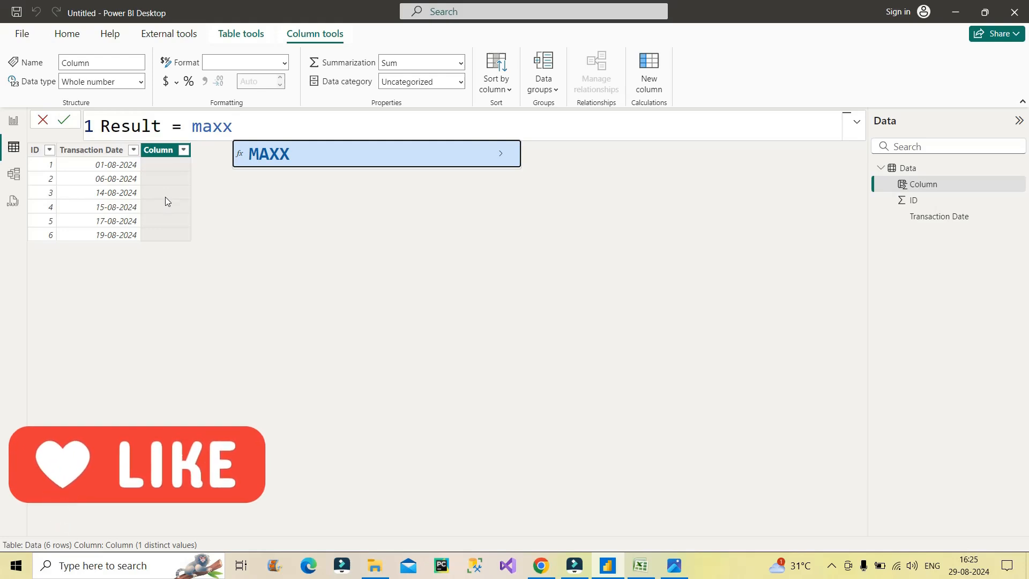
mouse_move(222, 180)
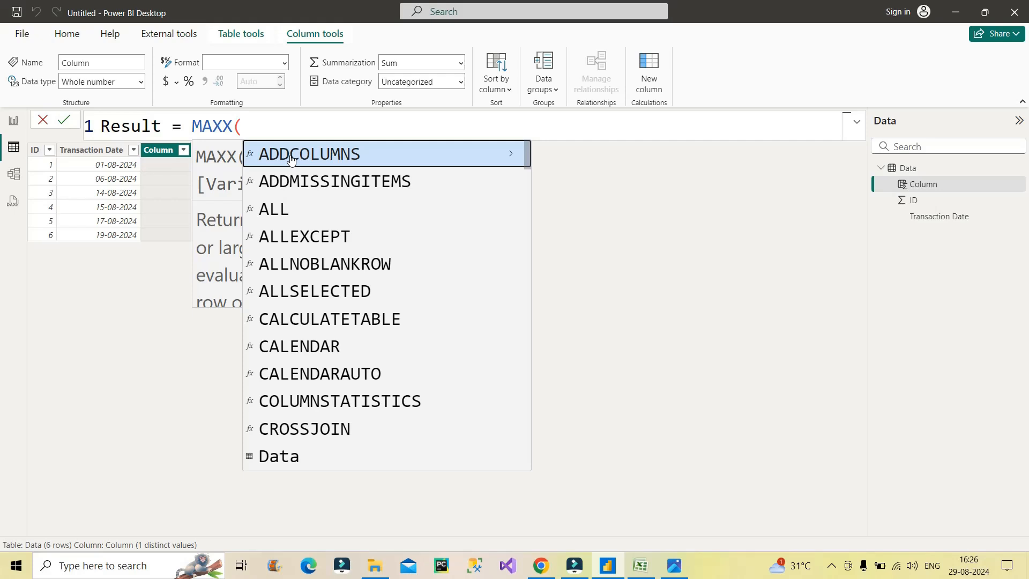
type("FILTER(")
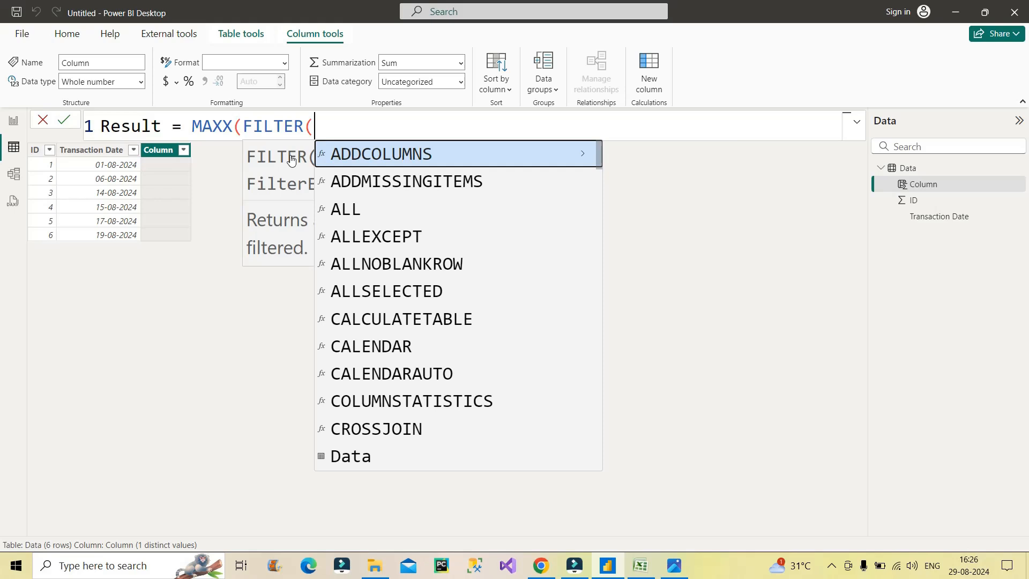
type("da")
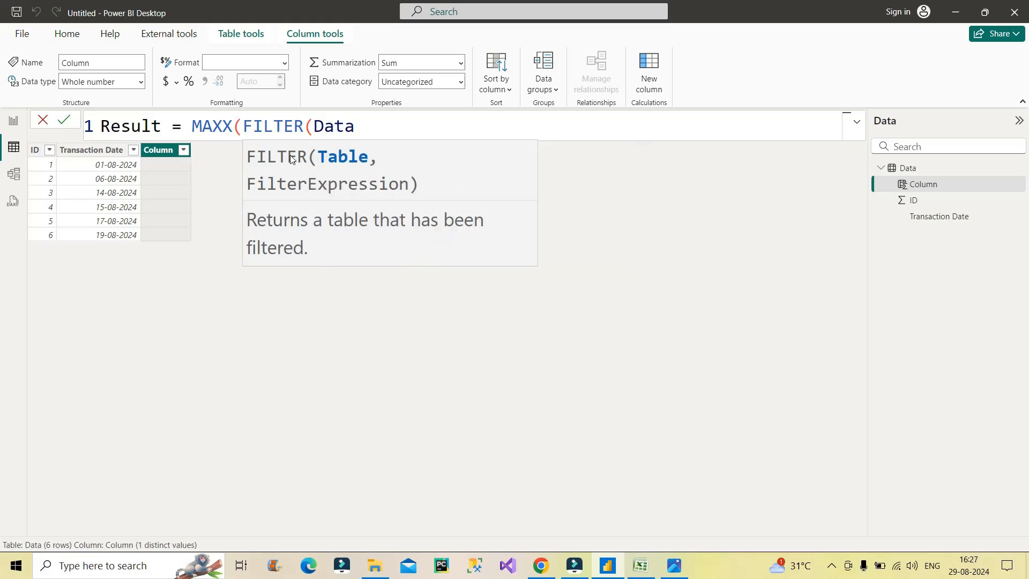
type(",")
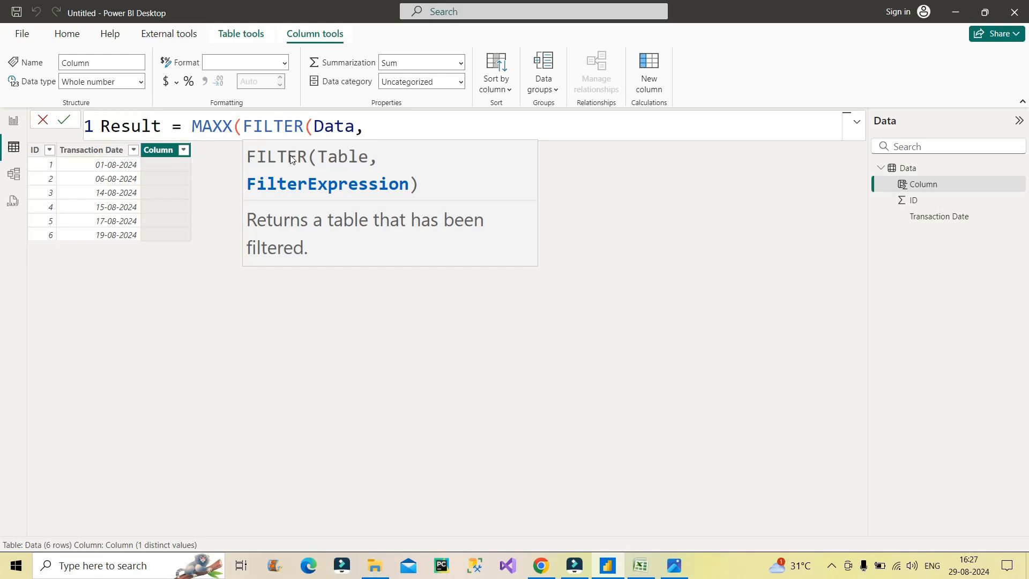
type("Data[ID] =")
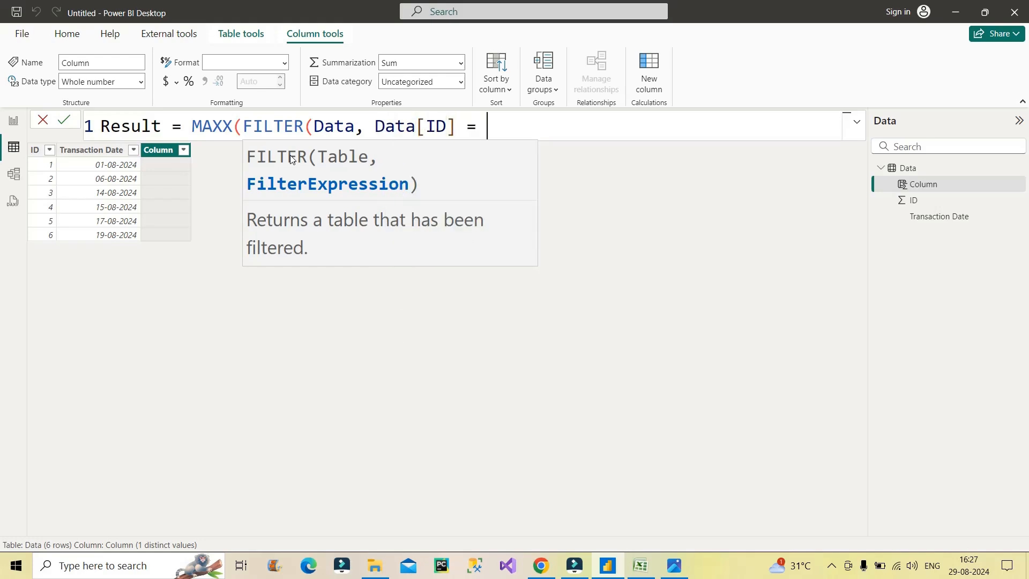
type("ear")
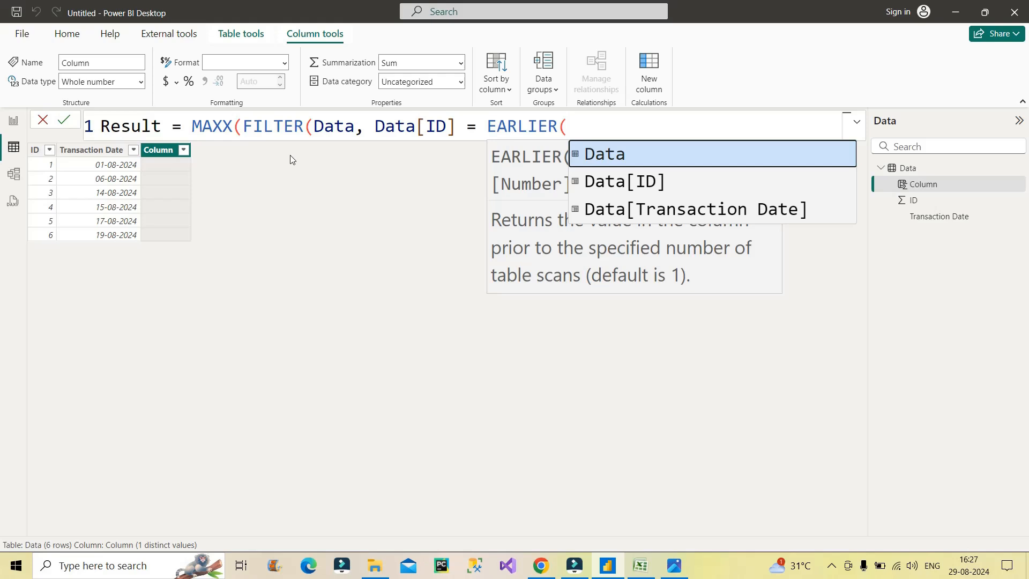
type("id")
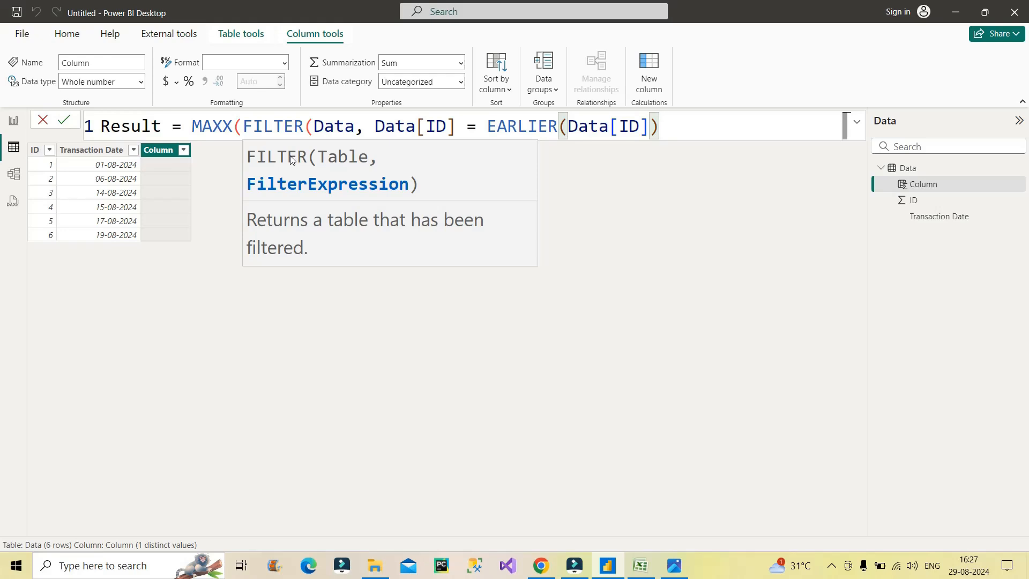
mouse_move(465, 131)
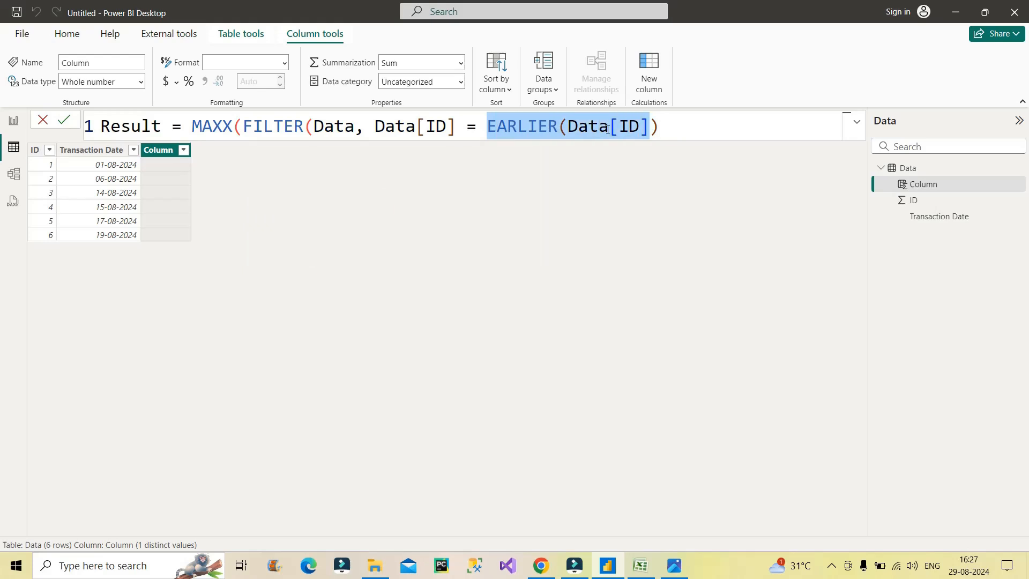
- Revisit the EARLIER stored-value explanation in Chrome, then go back to Power BI
left_click(539, 565)
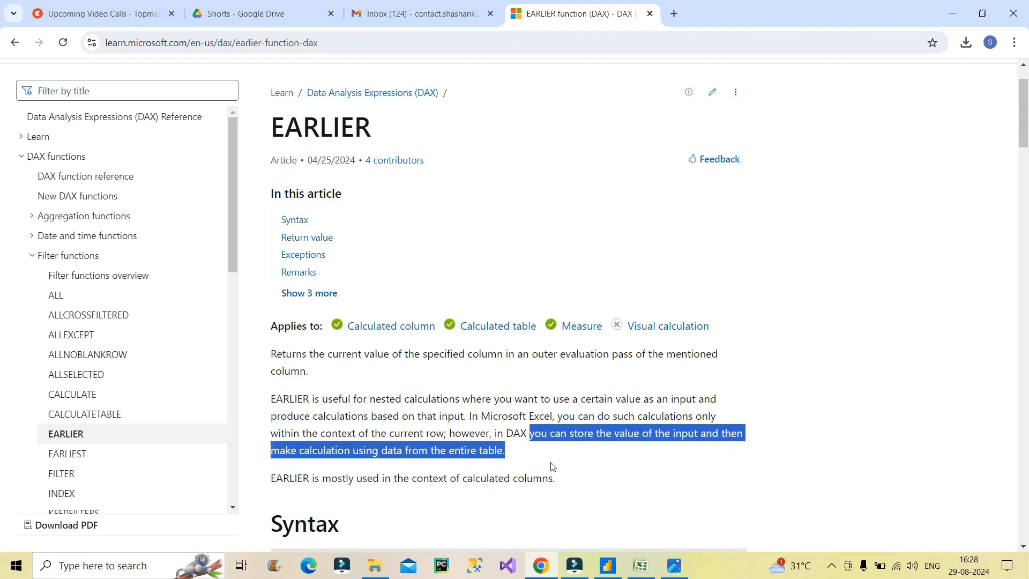
mouse_move(549, 467)
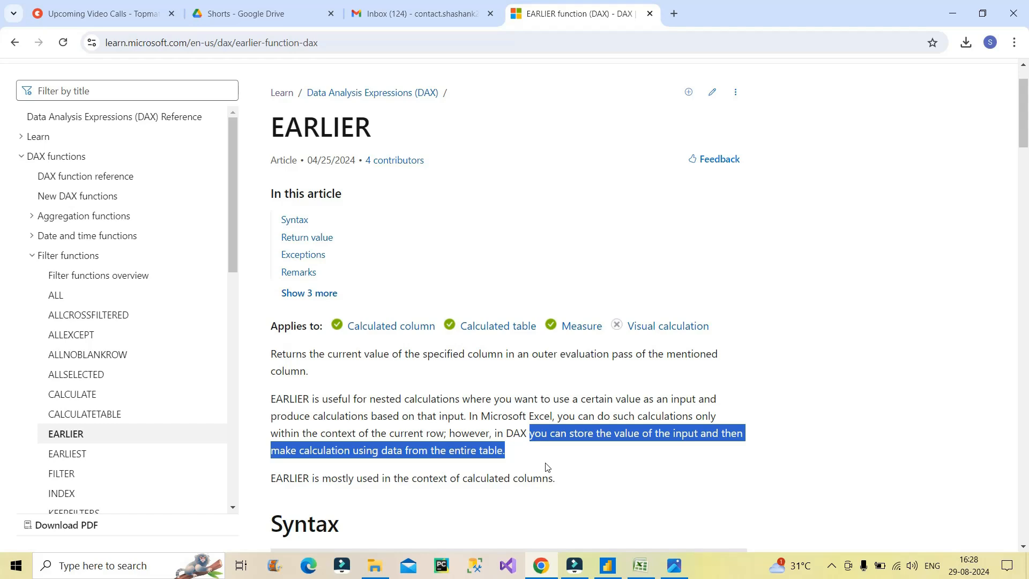
left_click(605, 565)
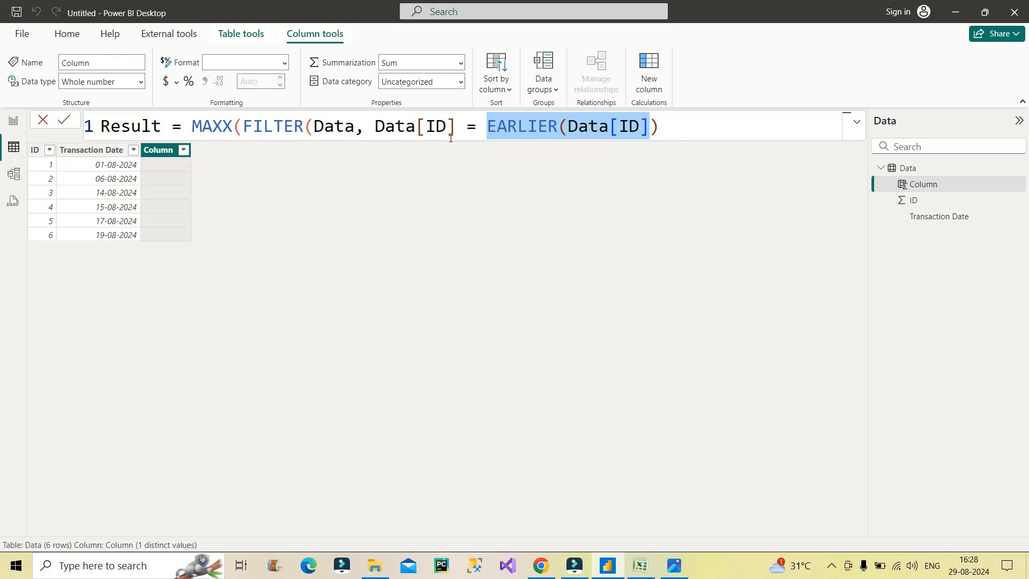
mouse_move(497, 138)
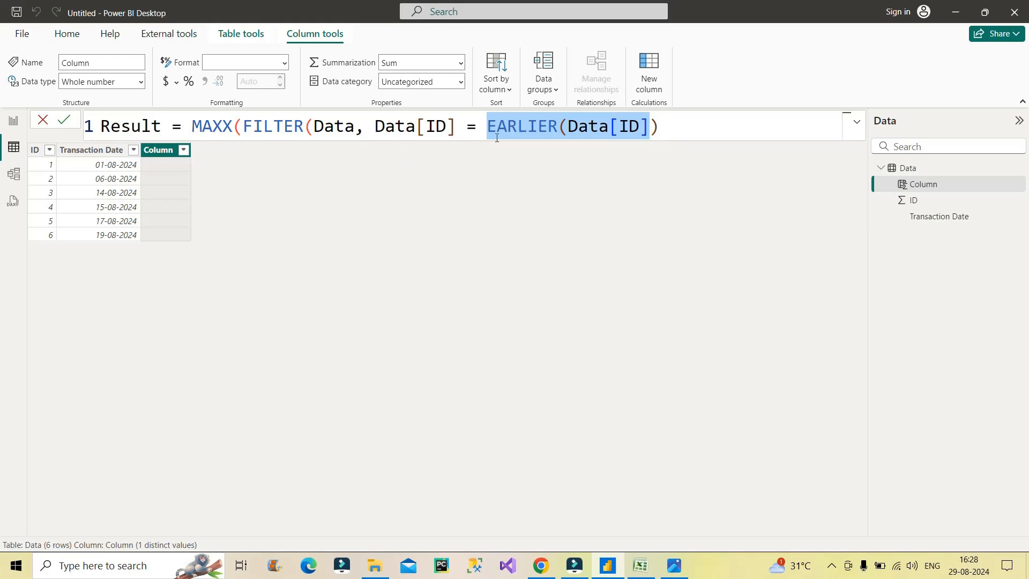
mouse_move(517, 133)
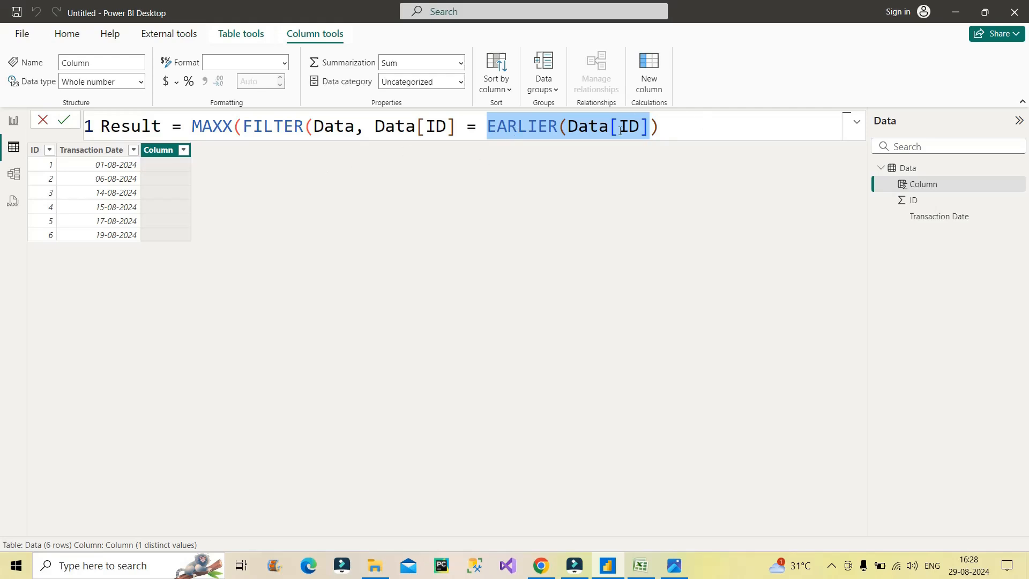
- Complete the formula with '- 1), Data[Transaction Date])' as MAXX's returned column
left_click(663, 126)
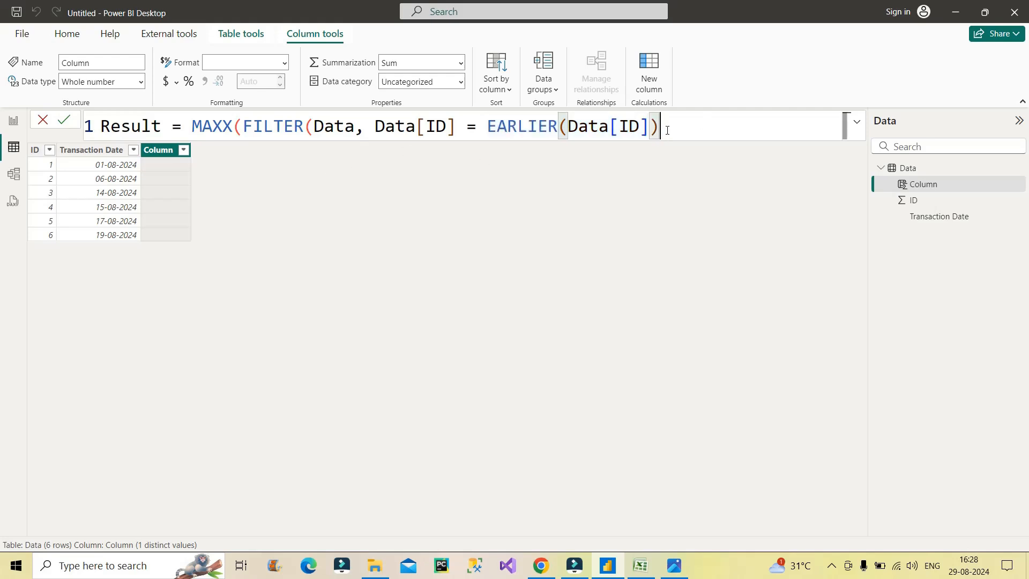
type("-")
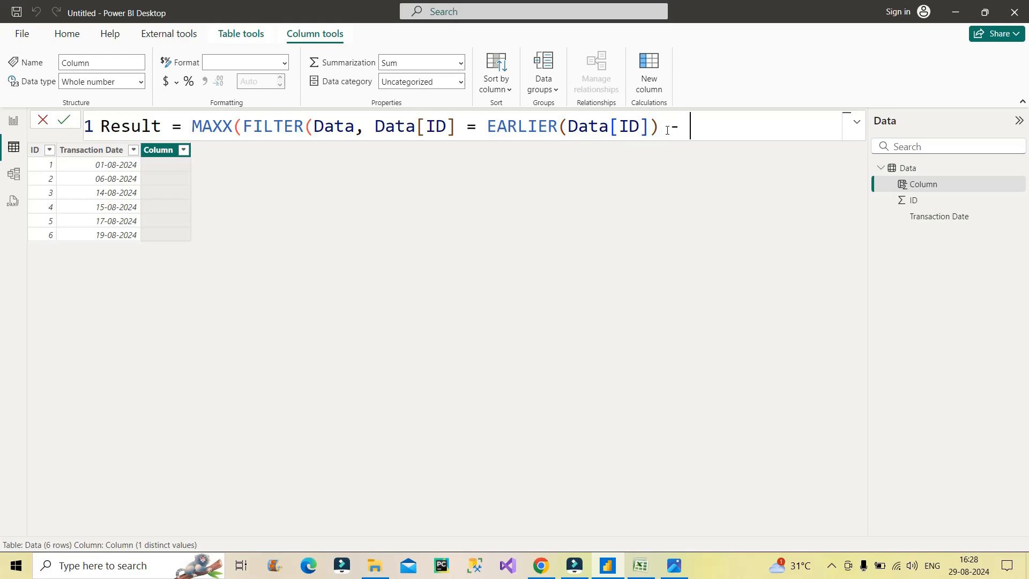
type("1")
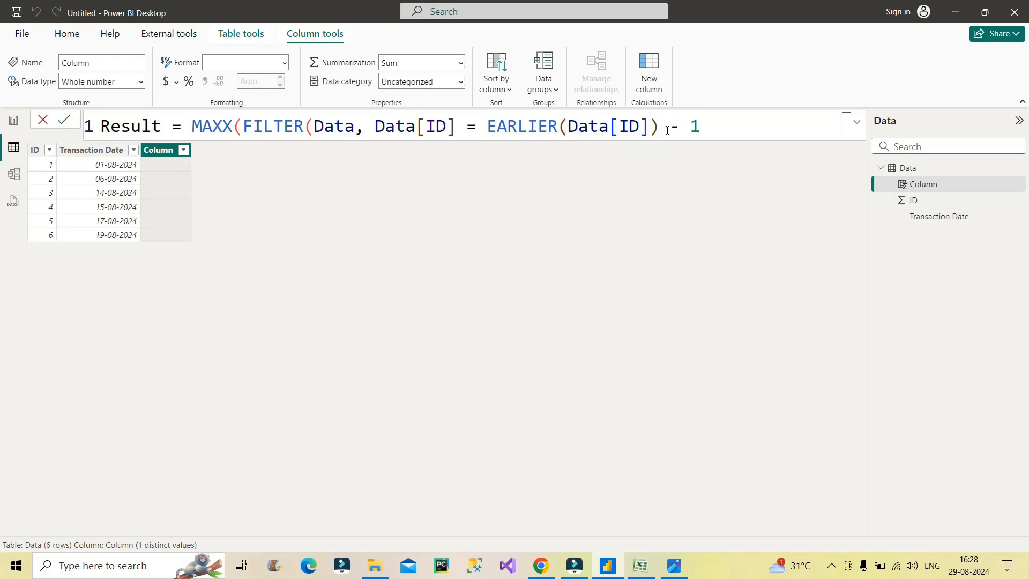
type(")")
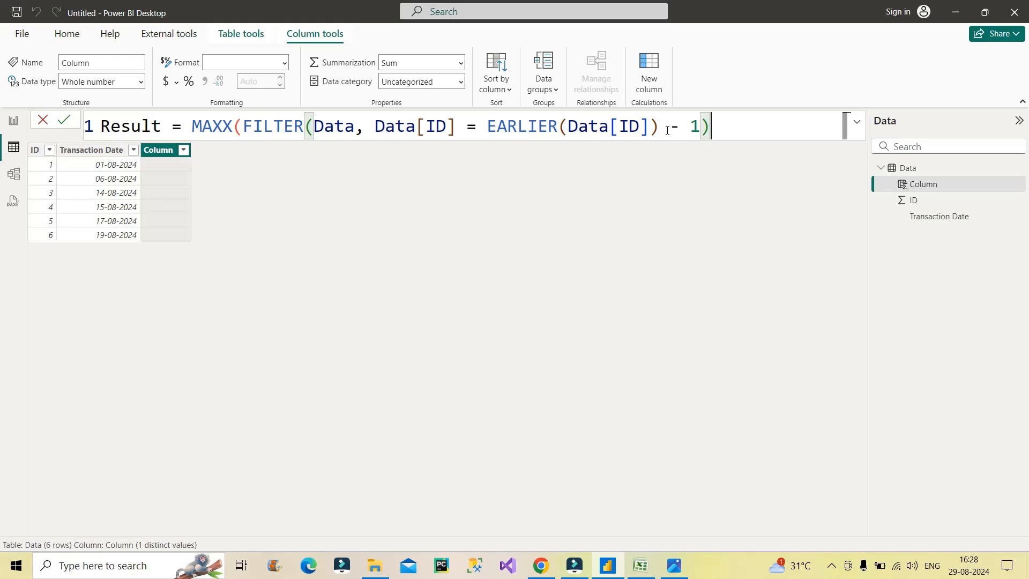
type(", d")
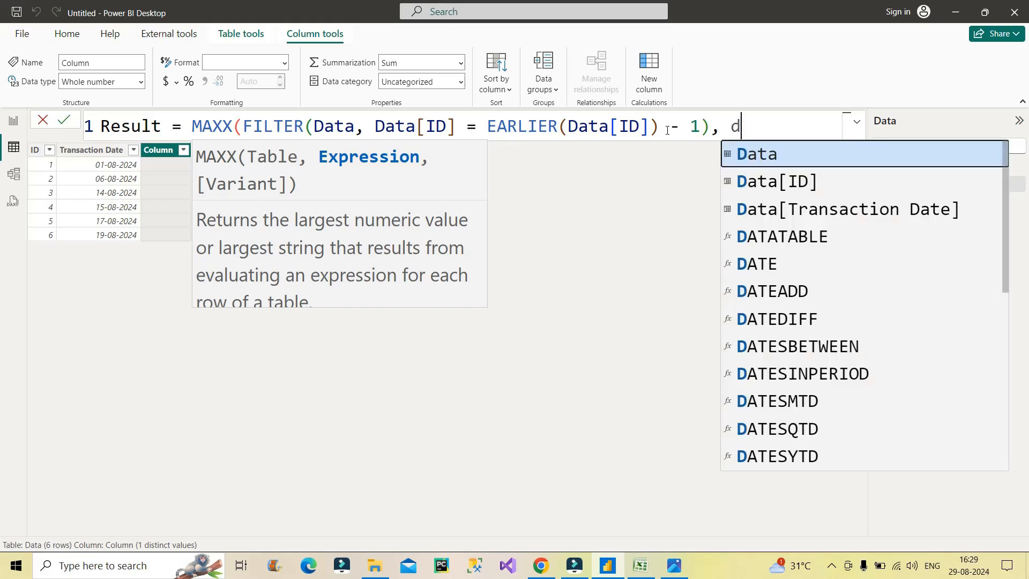
type("ate")
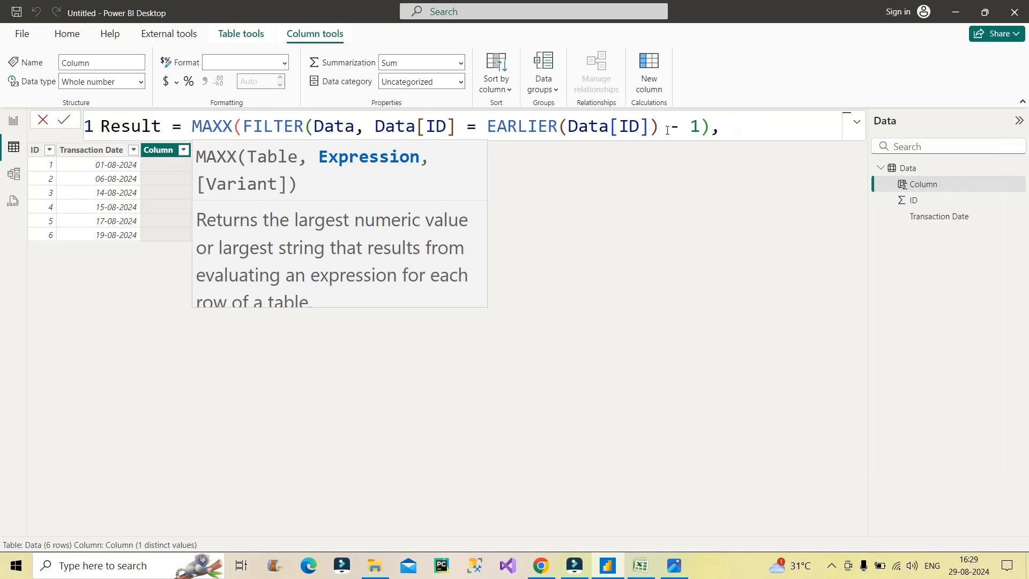
type("tran")
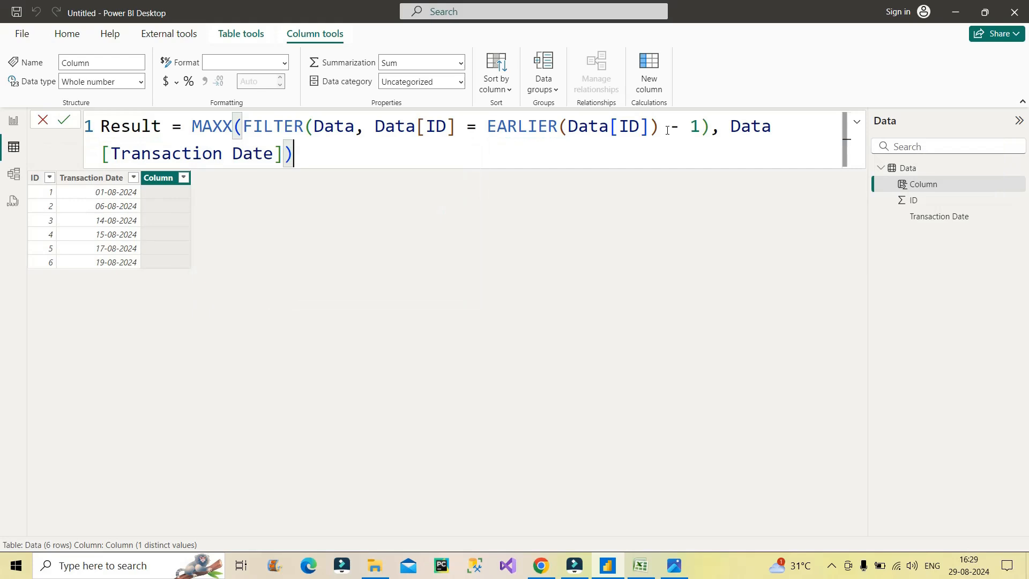
mouse_move(419, 180)
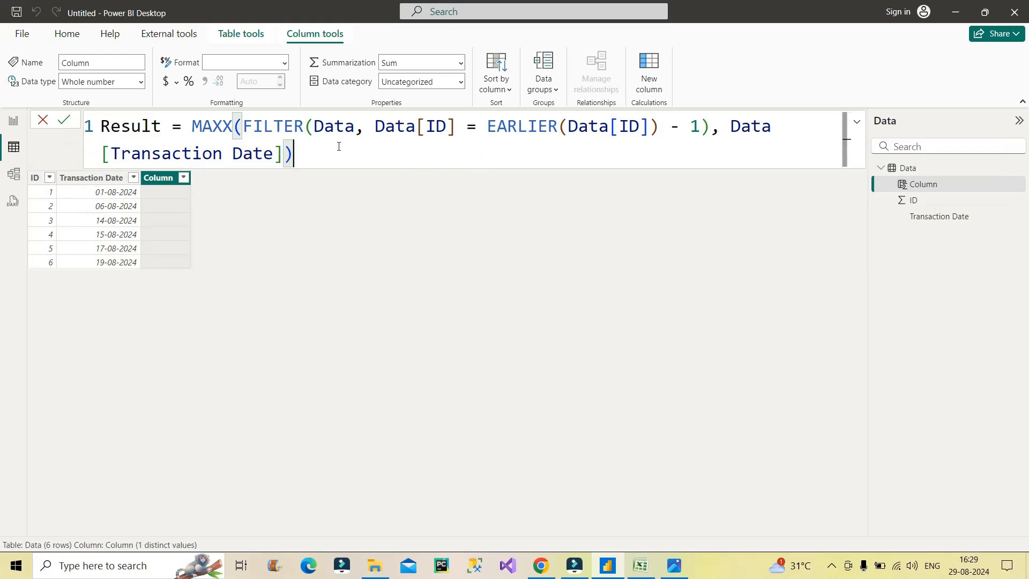
mouse_move(483, 133)
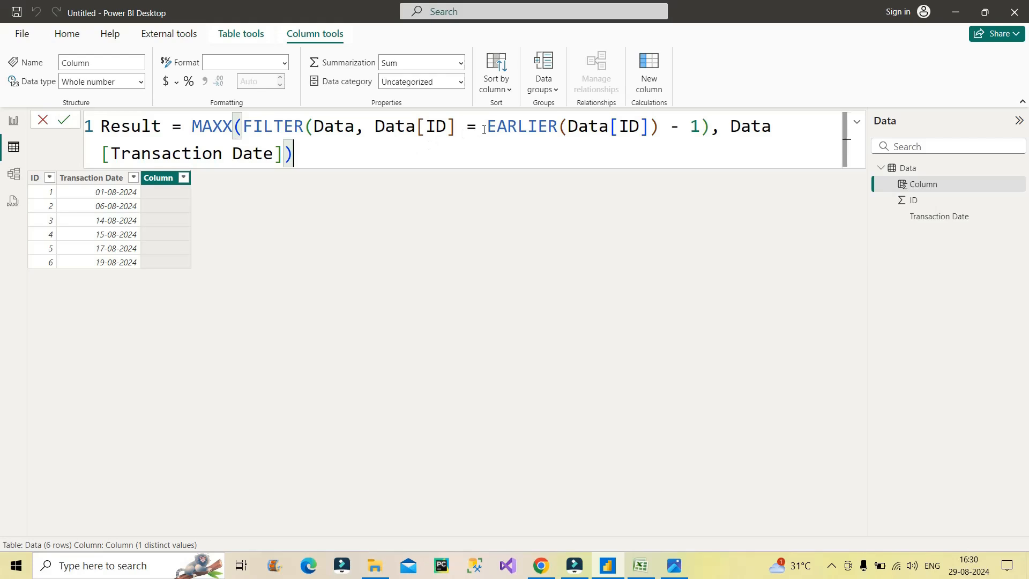
double_click(521, 126)
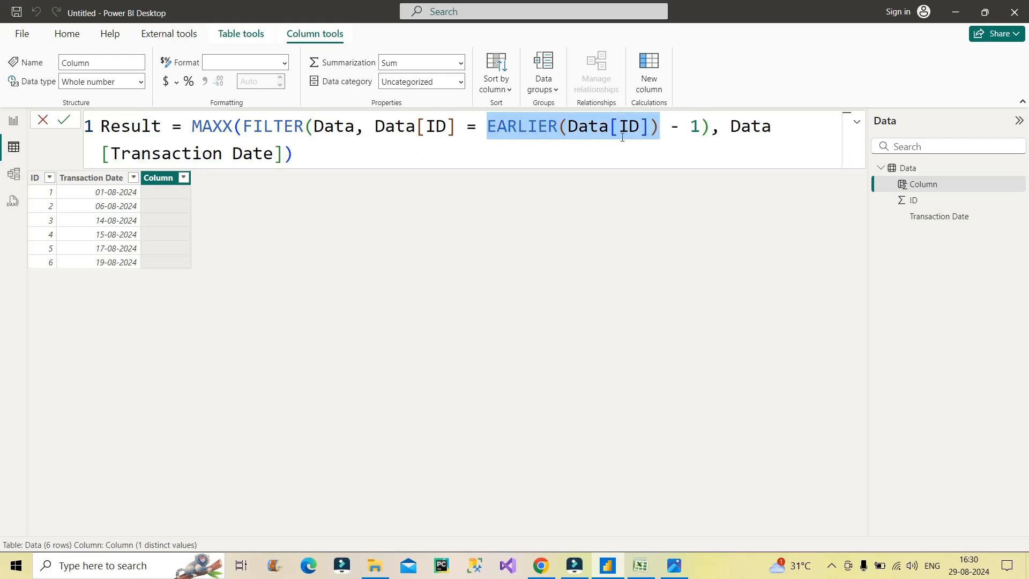
mouse_move(42, 206)
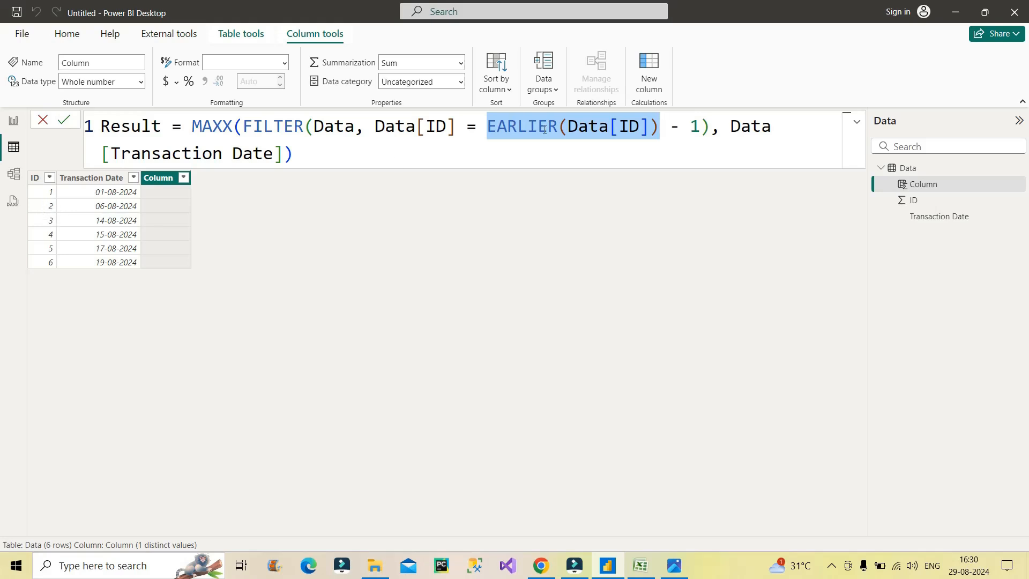
mouse_move(630, 150)
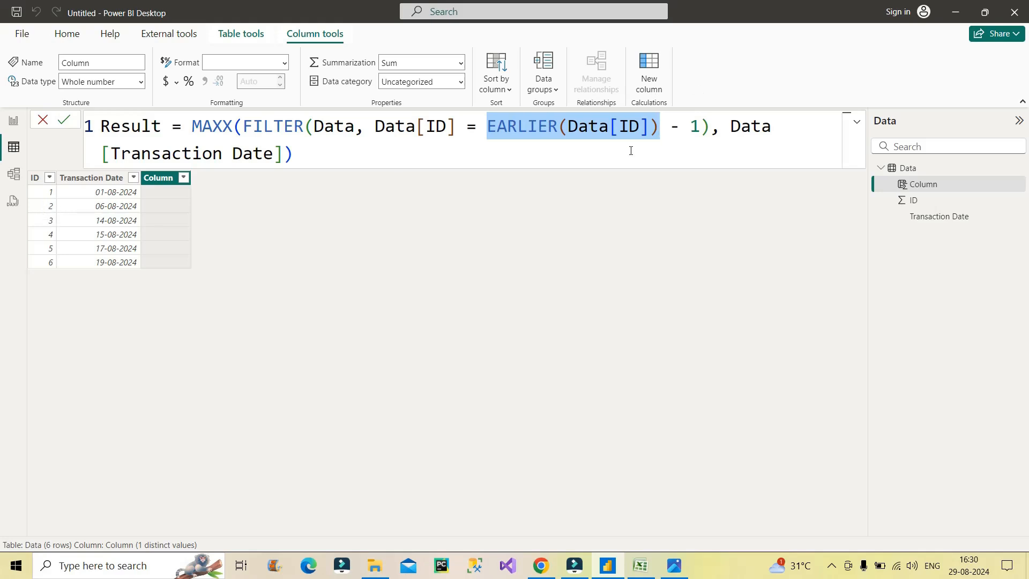
mouse_move(521, 152)
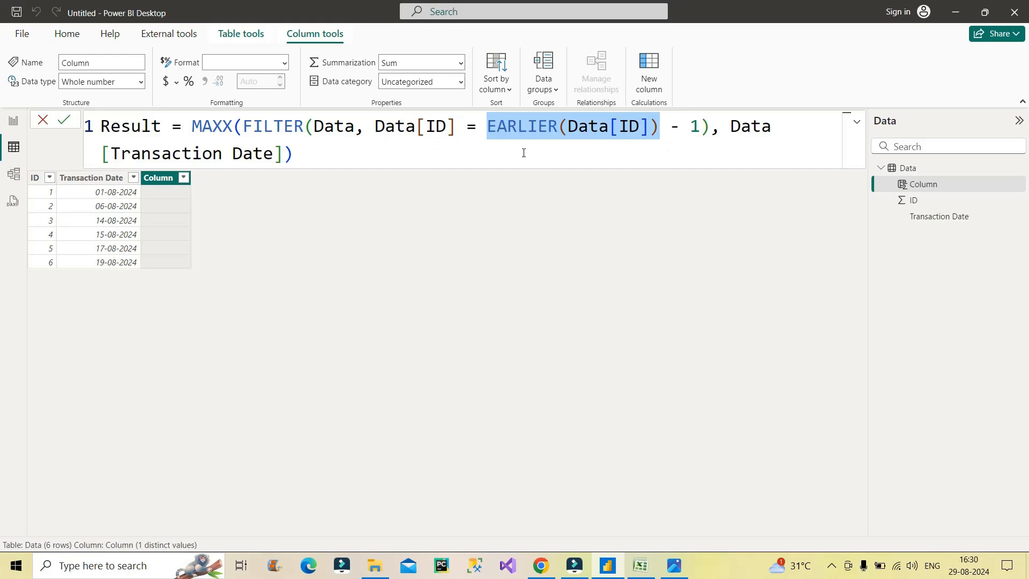
mouse_move(295, 153)
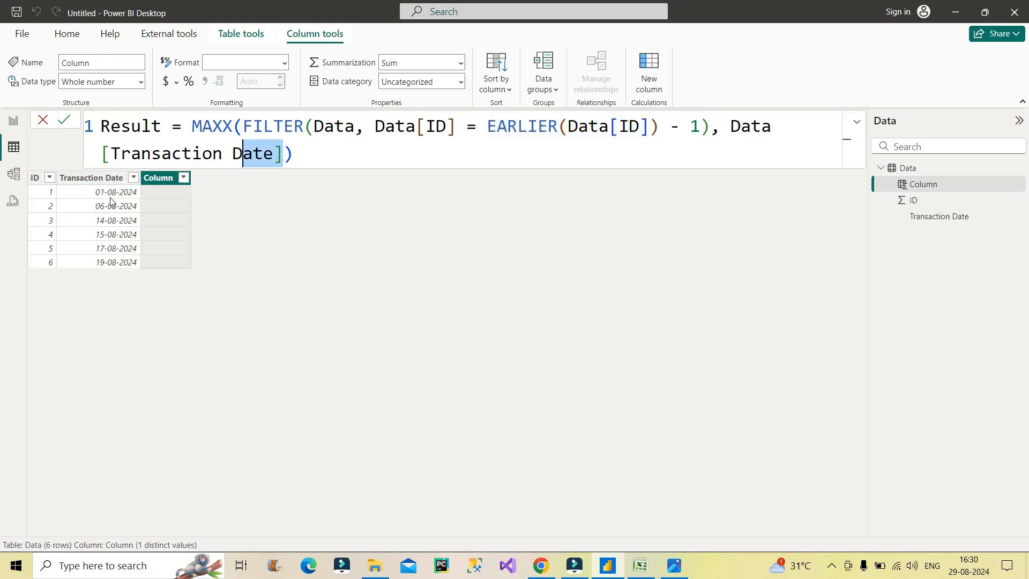
mouse_move(138, 209)
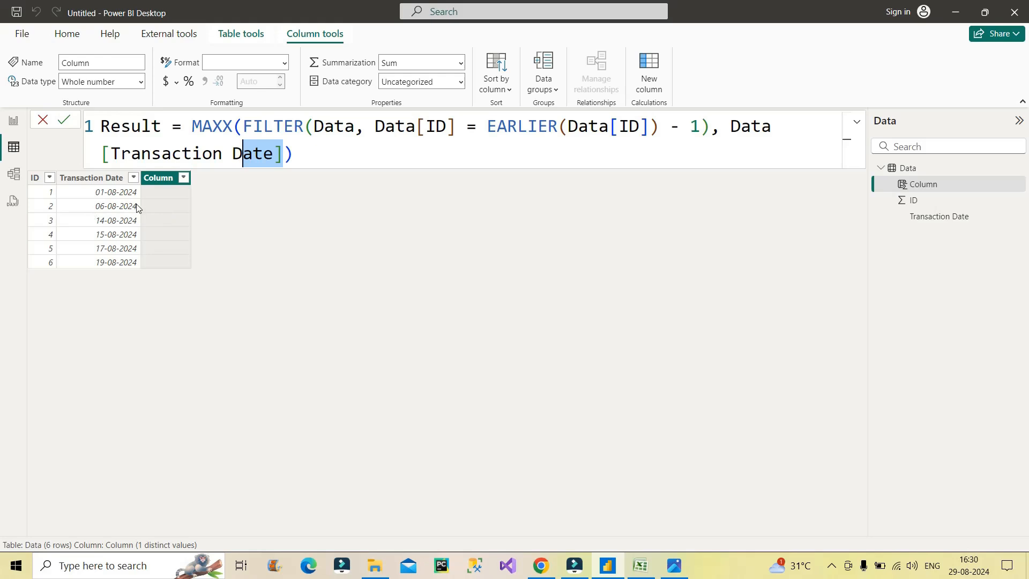
mouse_move(135, 199)
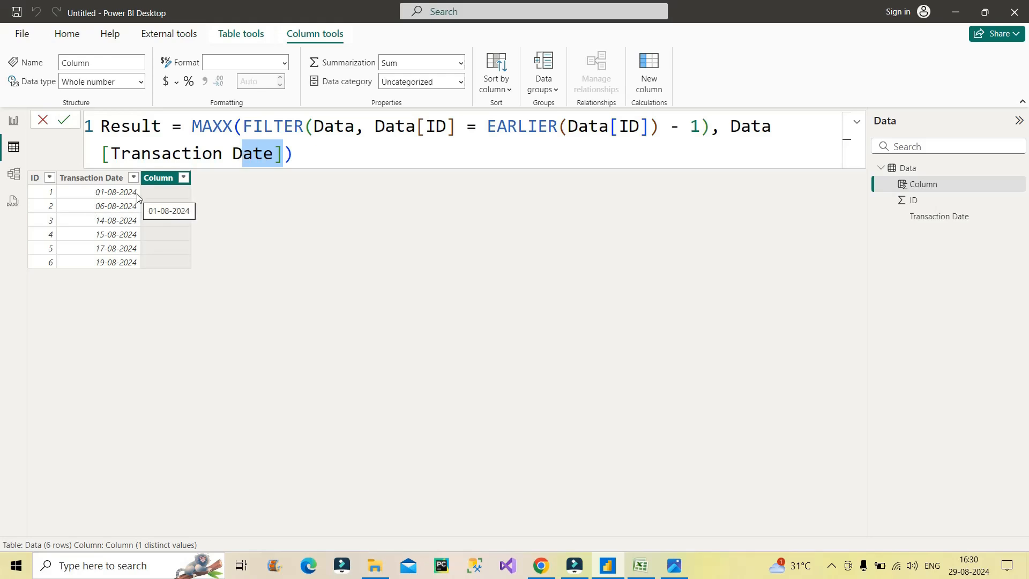
mouse_move(115, 220)
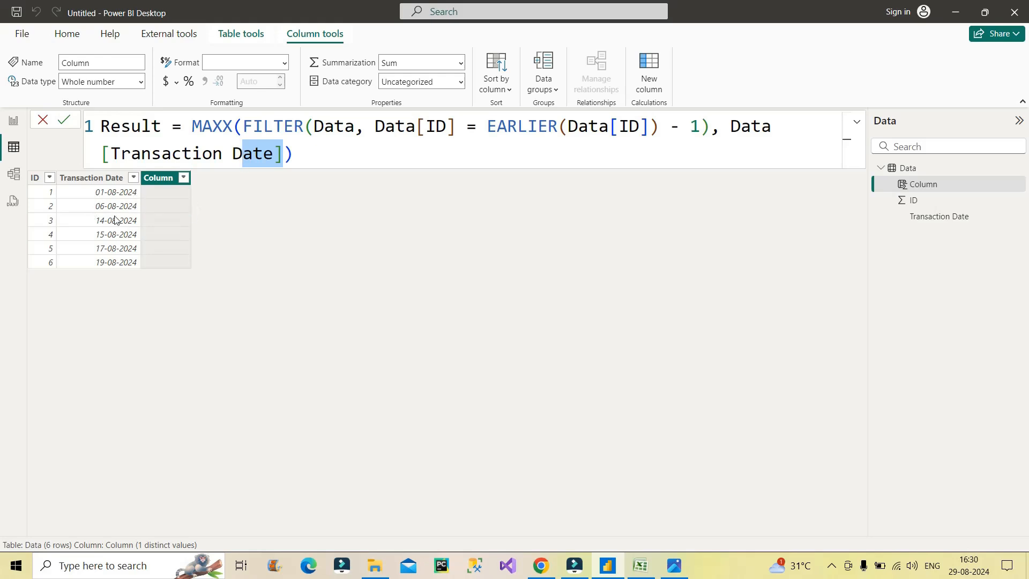
mouse_move(132, 275)
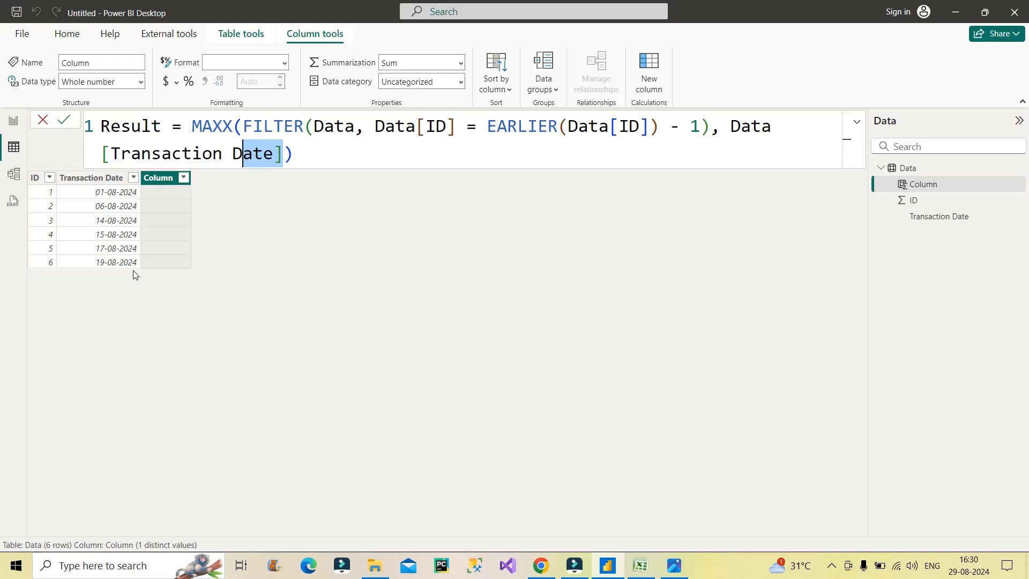
- Commit the Result formula so the column shows previous transaction dates
left_click(64, 119)
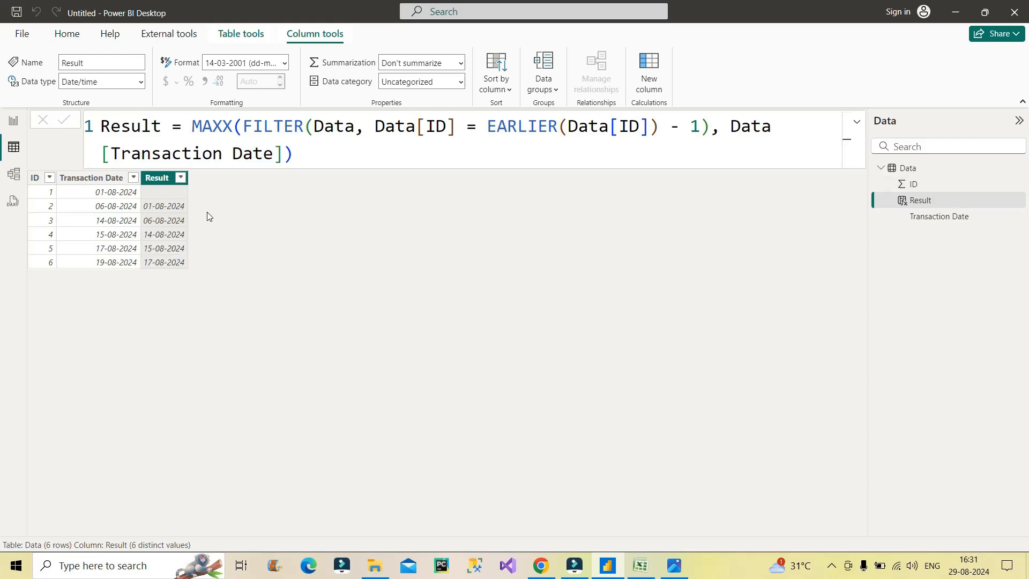
mouse_move(168, 208)
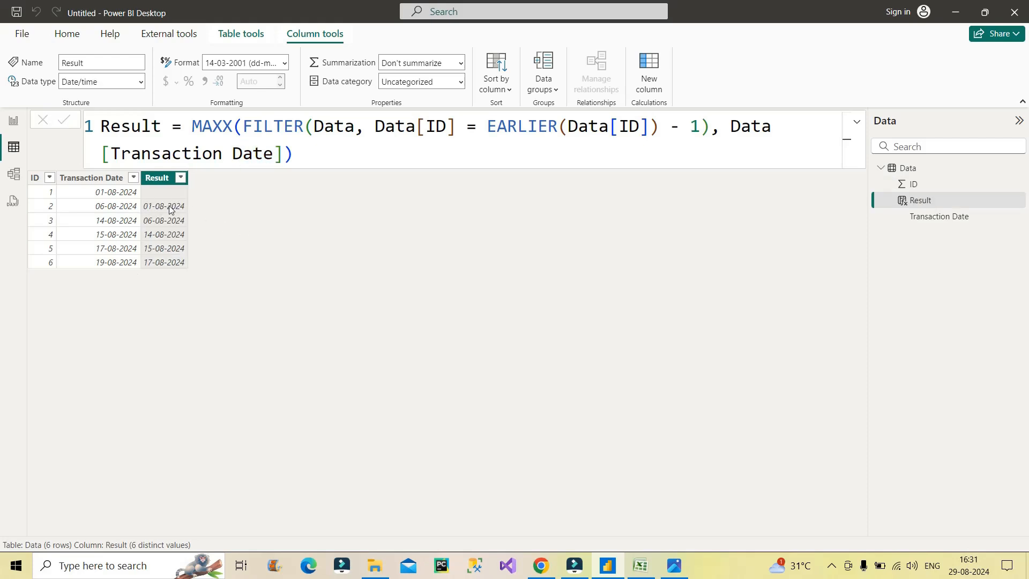
mouse_move(182, 230)
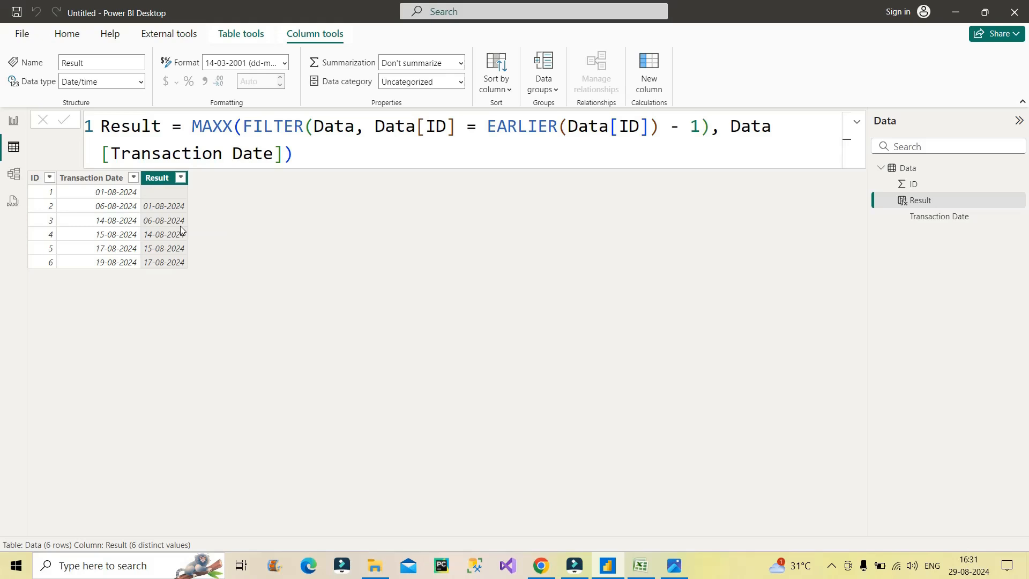
mouse_move(162, 271)
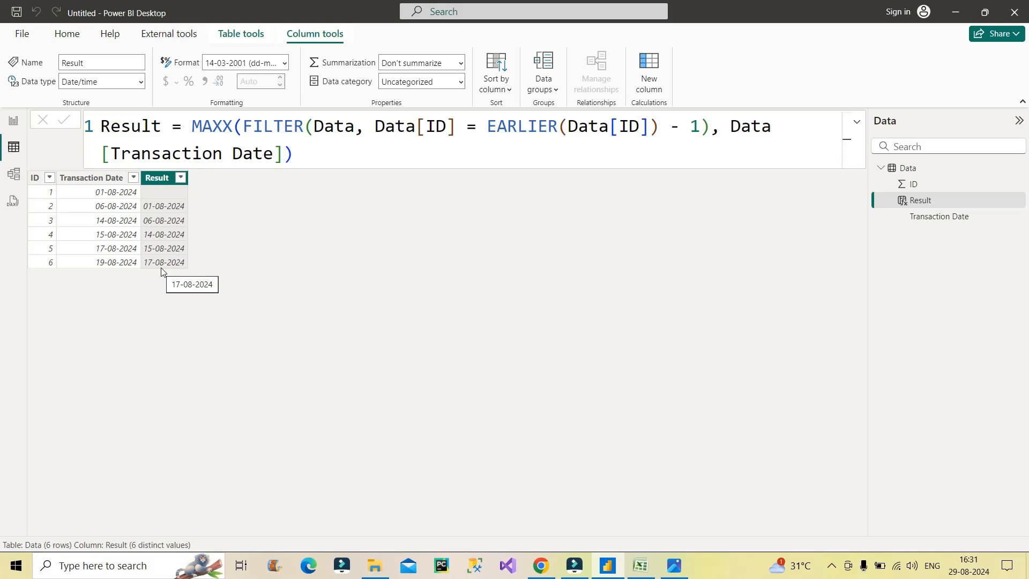
mouse_move(231, 129)
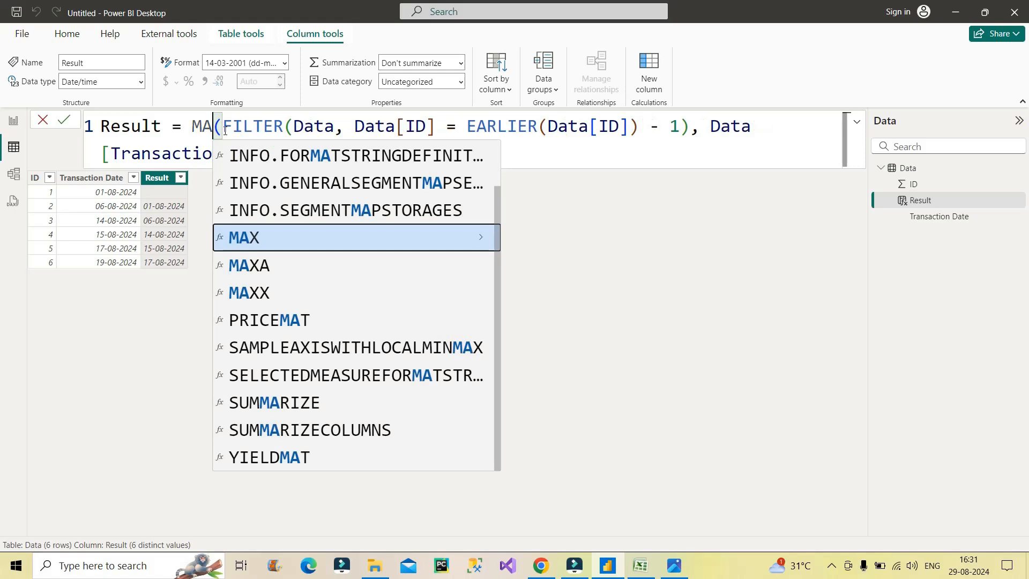
- Replace MAXX with MINX in the Result formula and return to its end
type("Min")
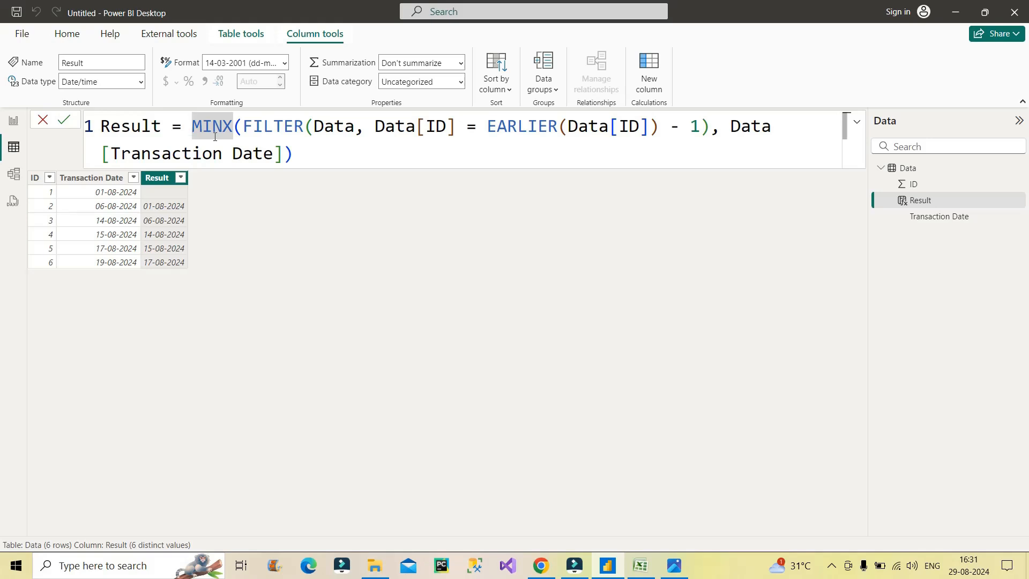
mouse_move(270, 153)
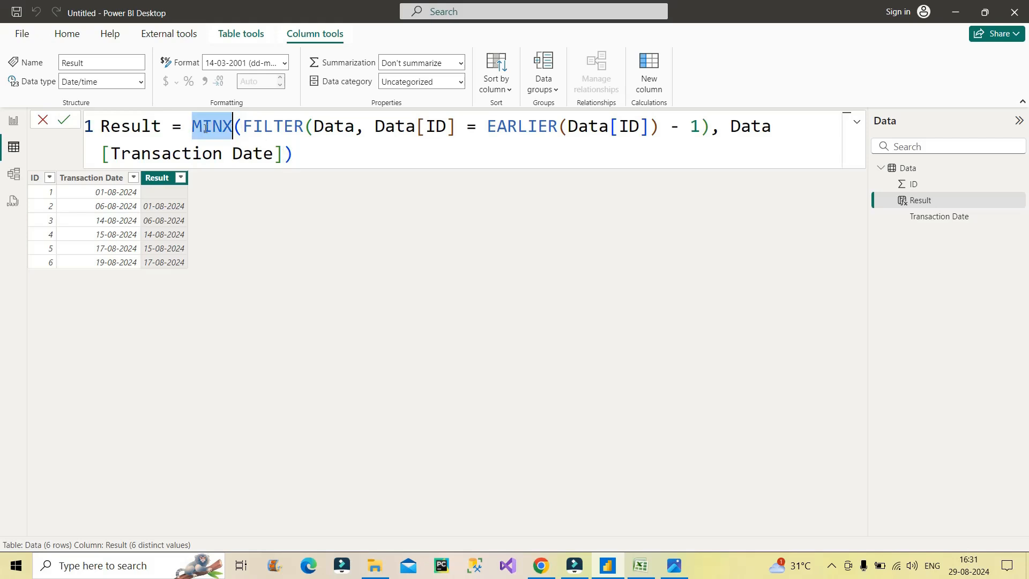
double_click(190, 152)
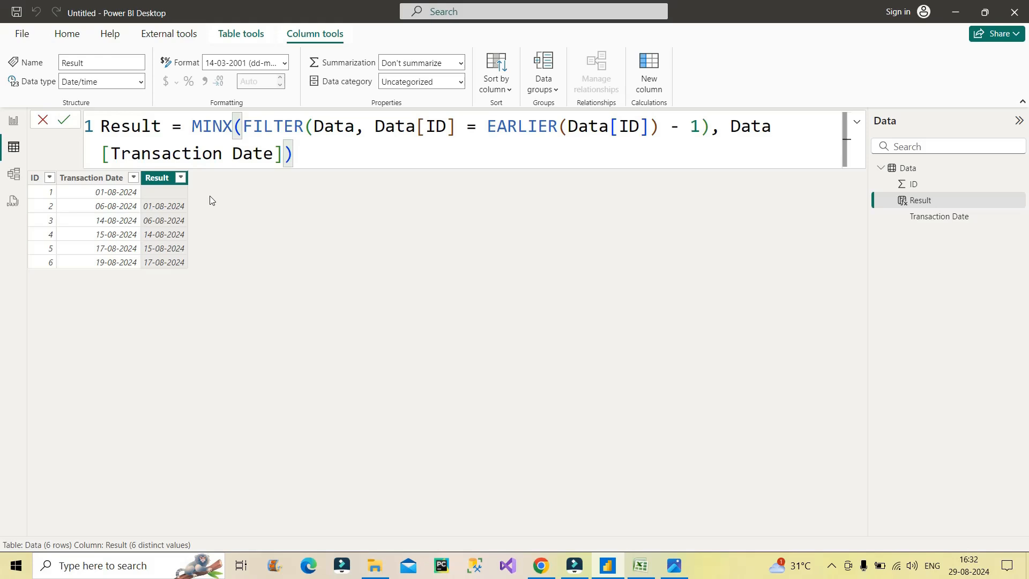
left_click(292, 153)
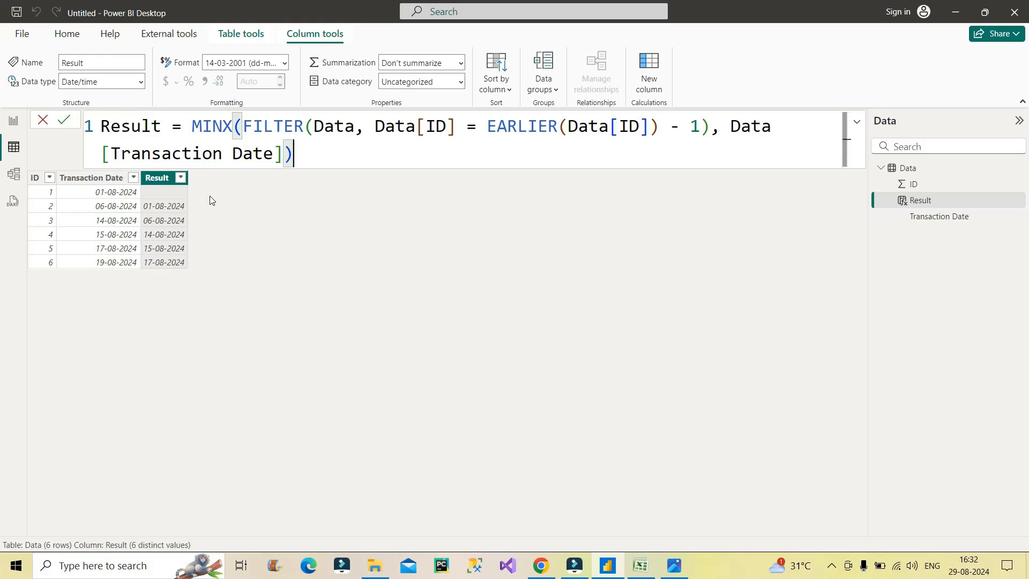